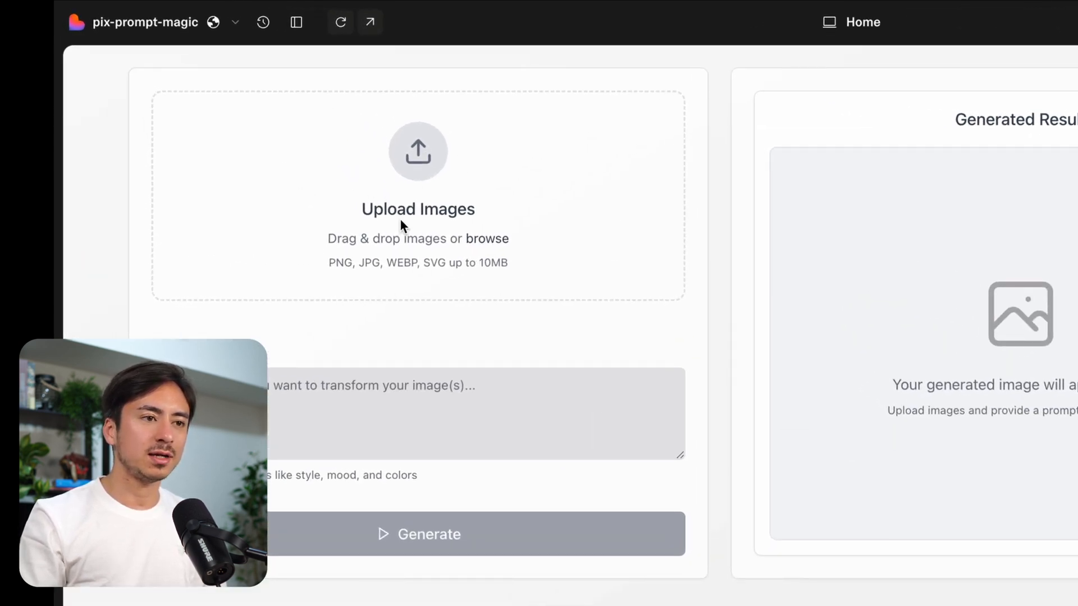
Enter the throwaway prompt 'fdsalkfjkajsdkfja' and generate an image from the uploaded photos
scroll("down", 3)
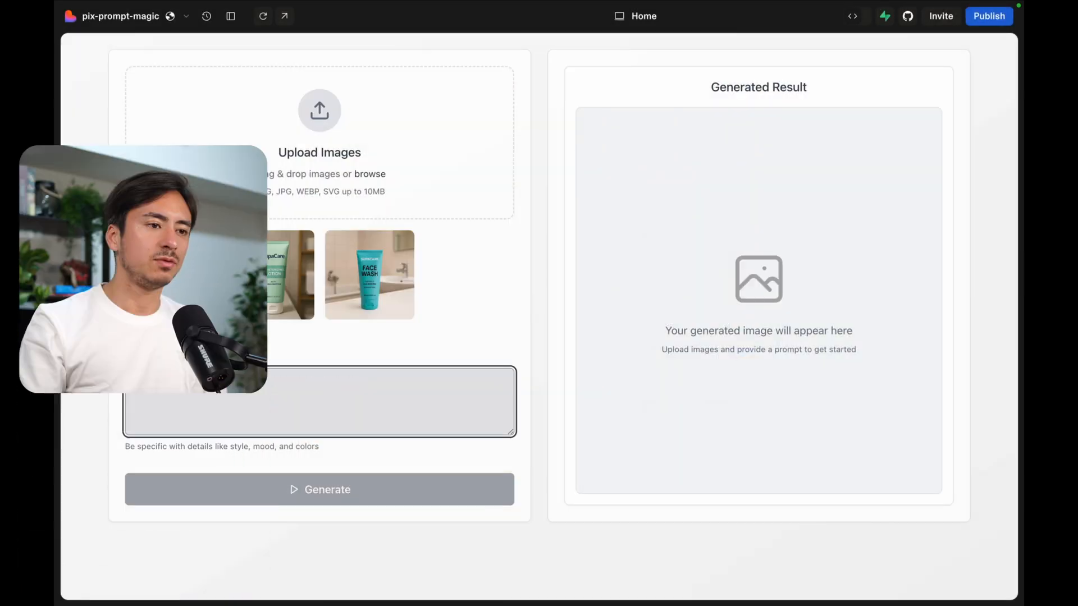
type("fdsalkfjkajsdkfja")
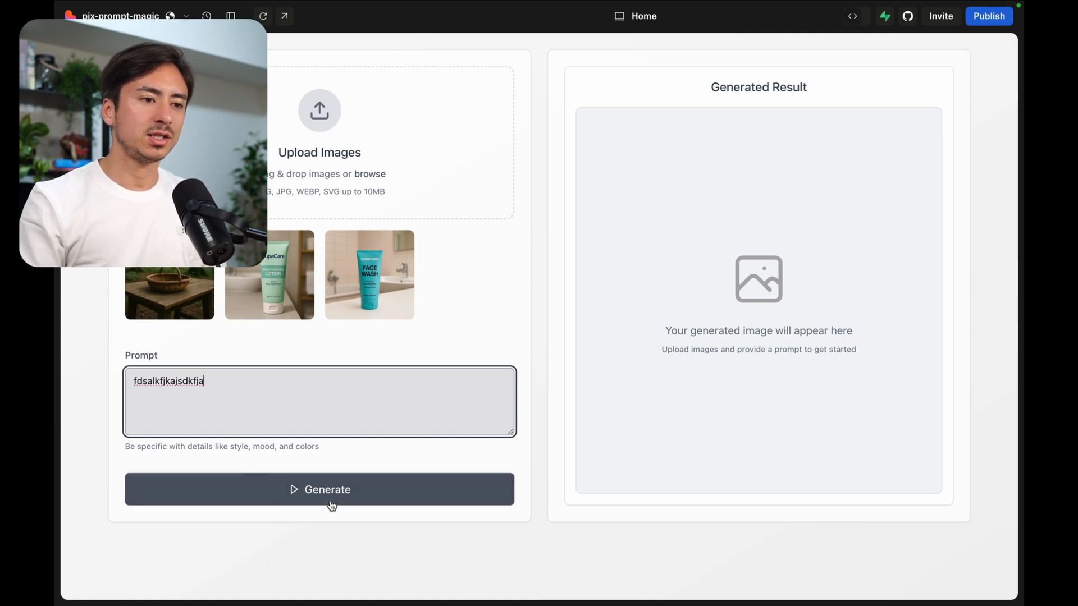
left_click(319, 490)
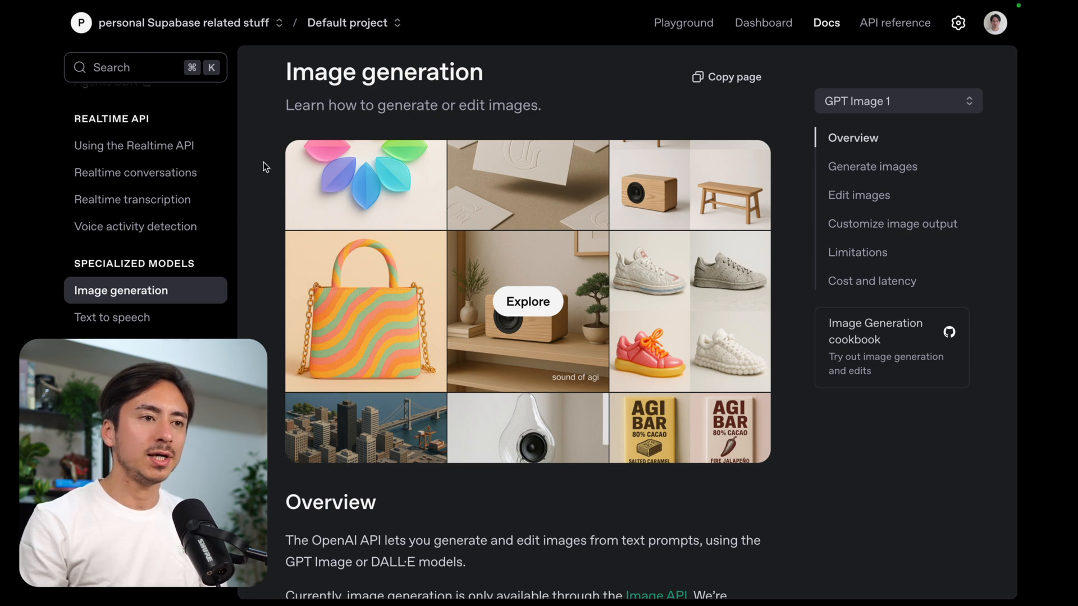
scroll("down", 3)
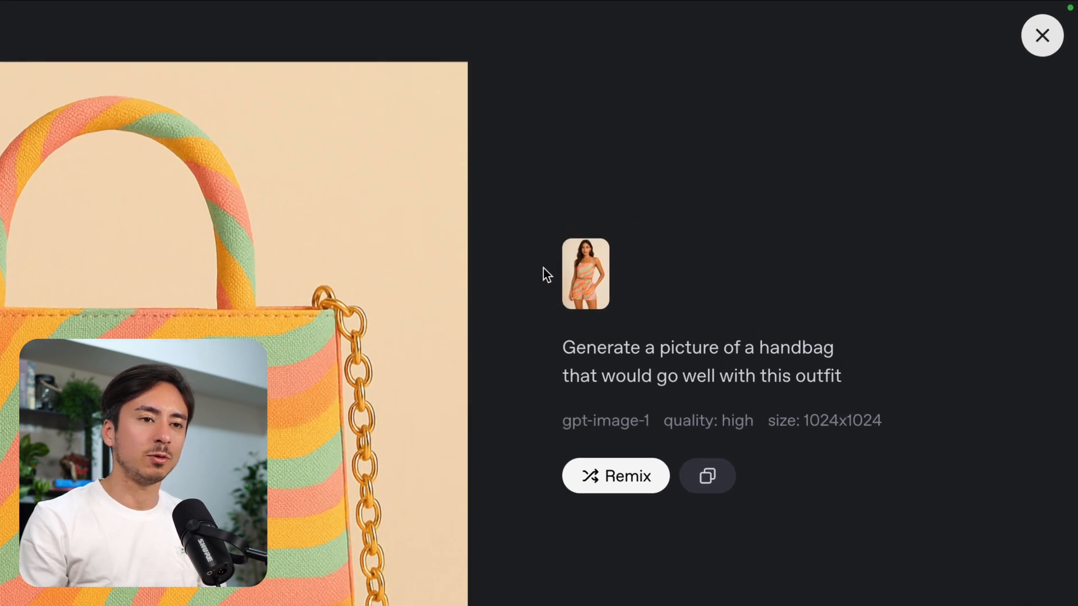
mouse_move(386, 339)
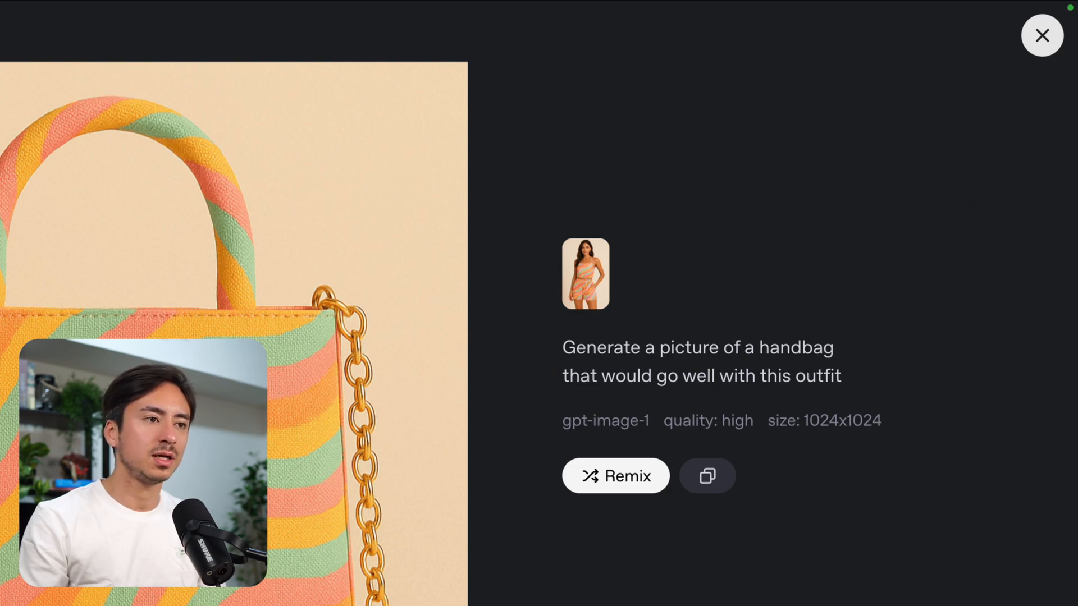
left_click(1042, 35)
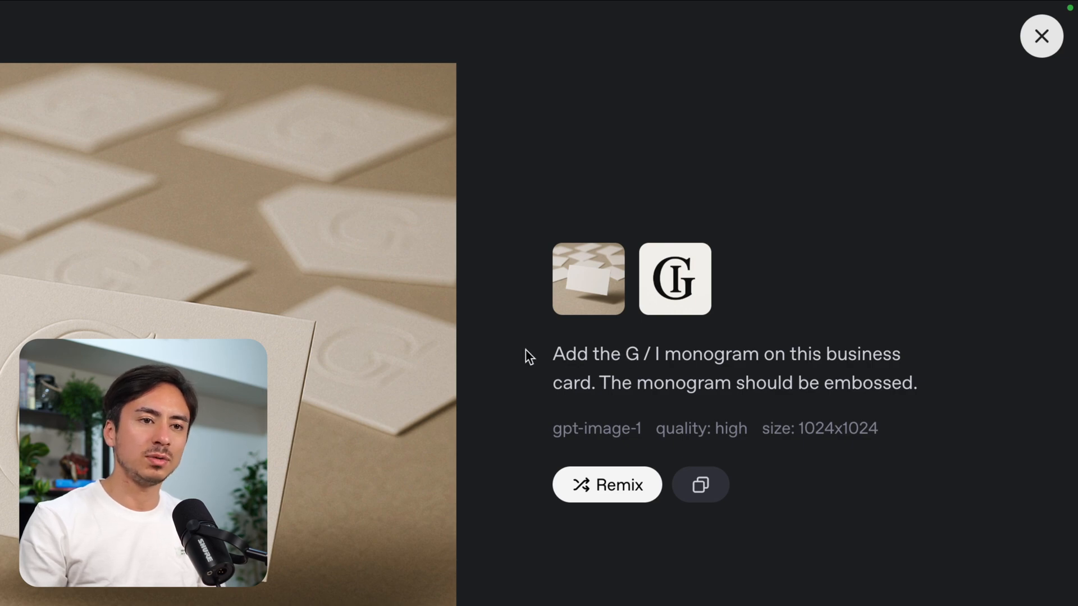
left_click(1040, 35)
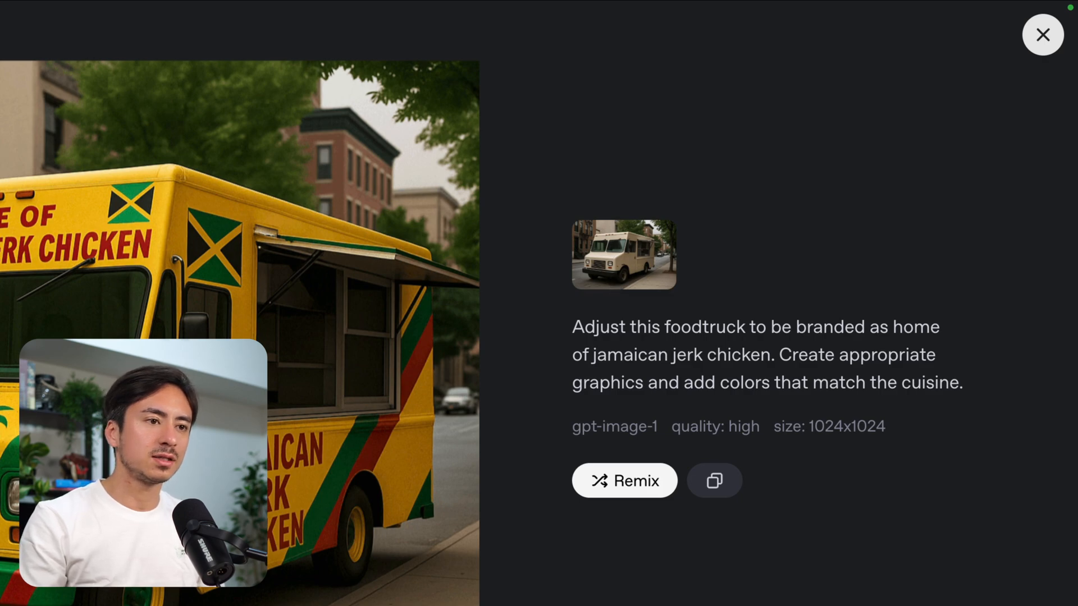
left_click(1041, 34)
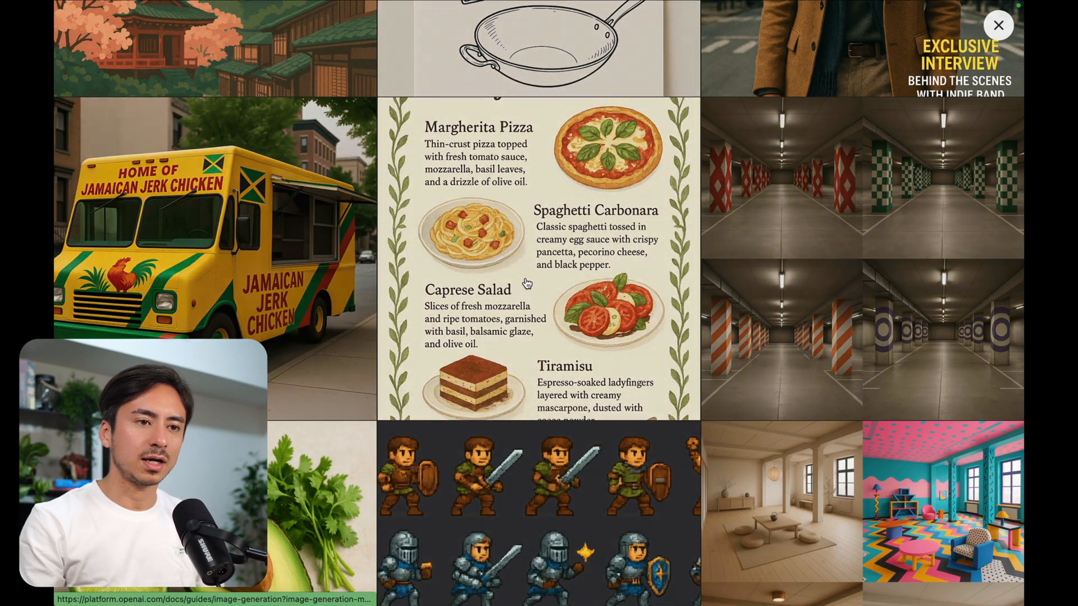
left_click(540, 257)
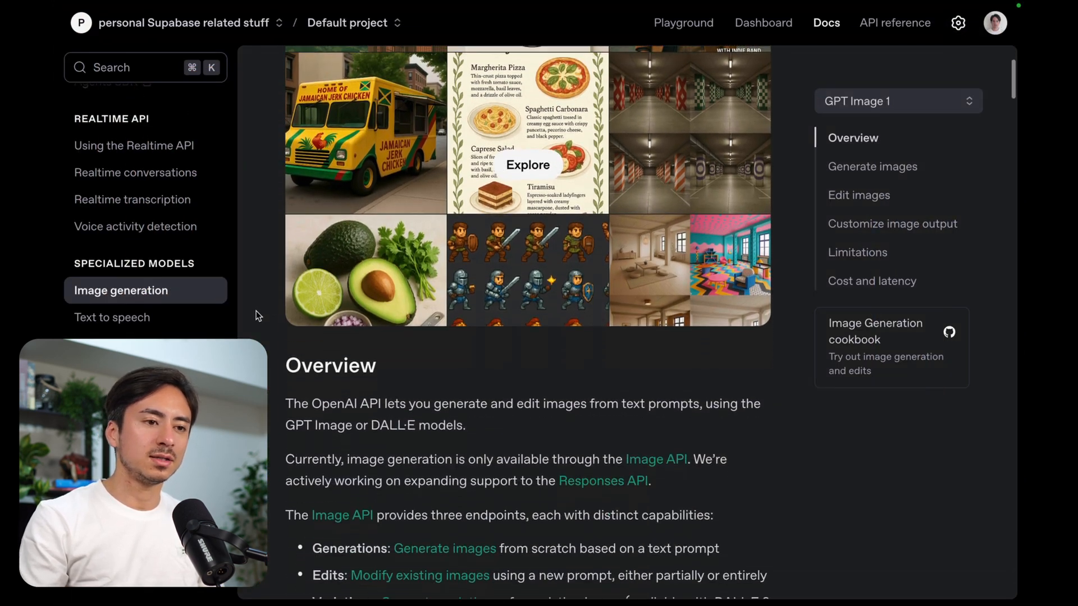
Jump to the Edit images section and scroll to the 'Generate an image' JavaScript sample
scroll("down", 3)
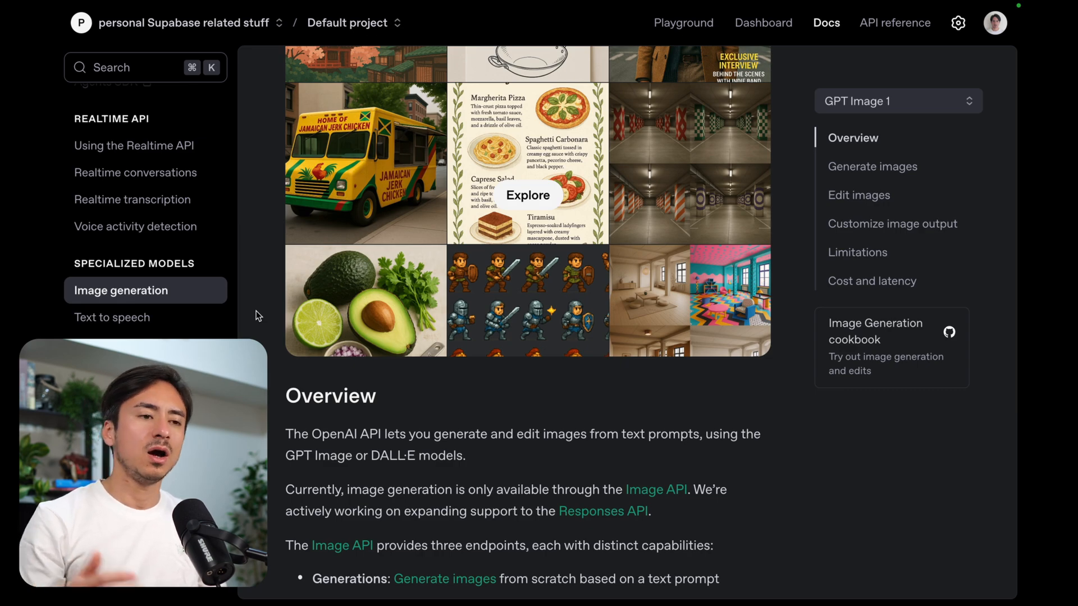
left_click(858, 194)
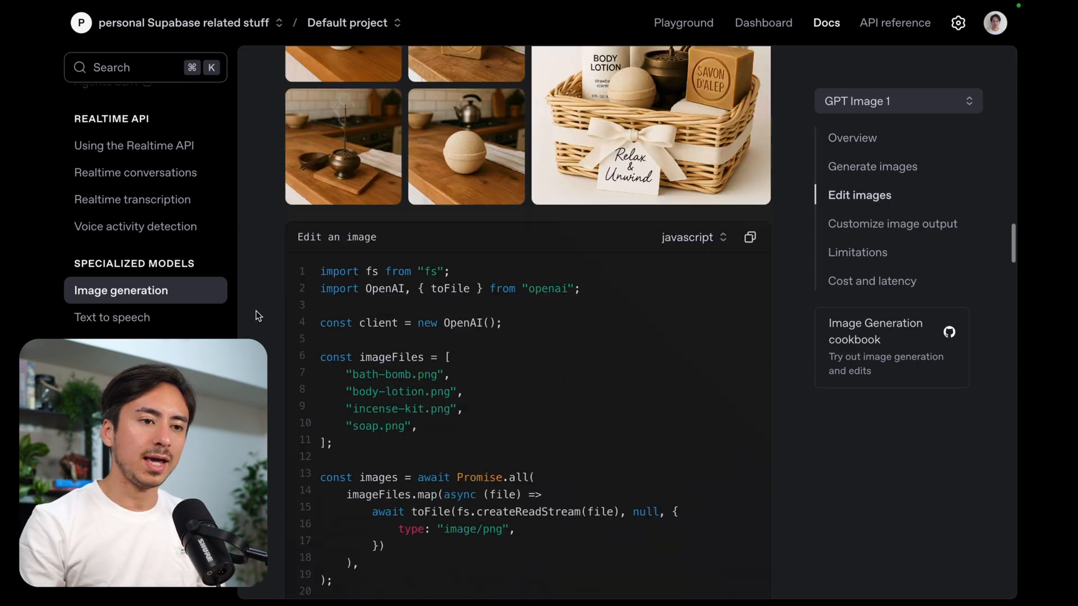
scroll("down", 3)
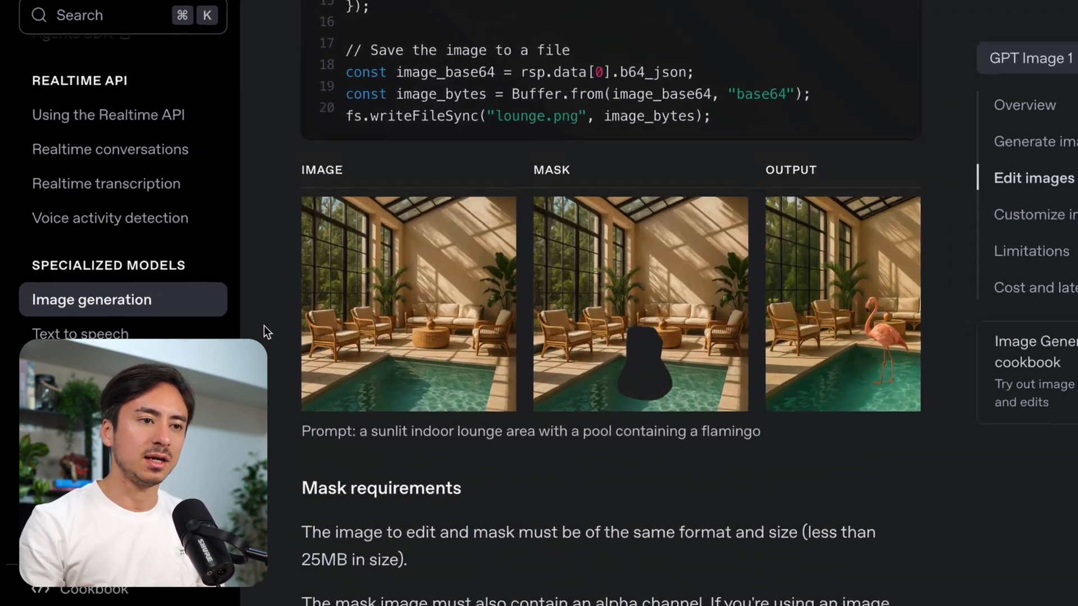
scroll("down", 3)
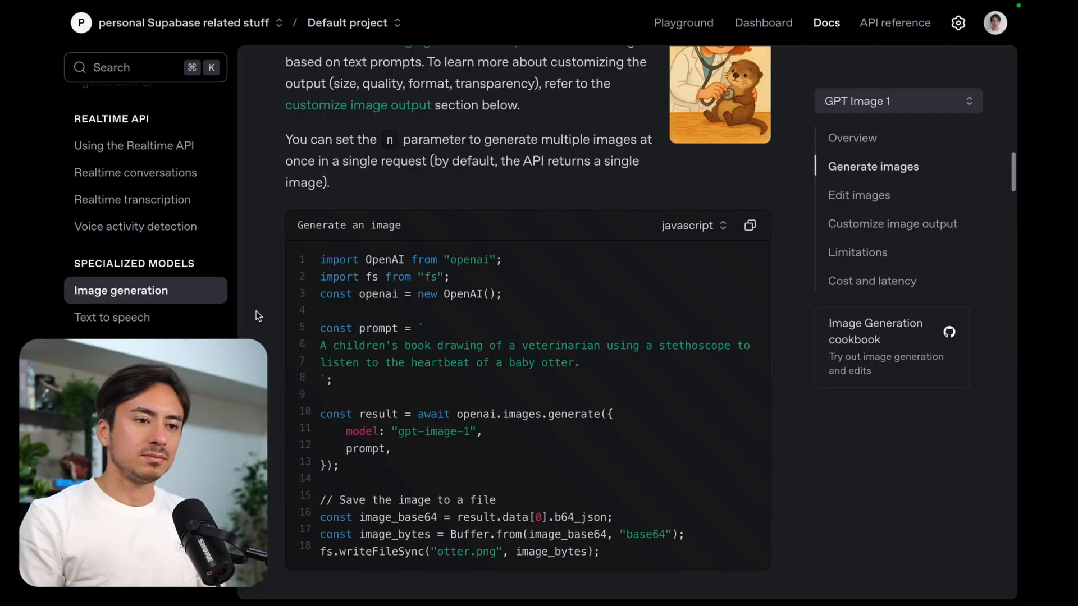
scroll("down", 3)
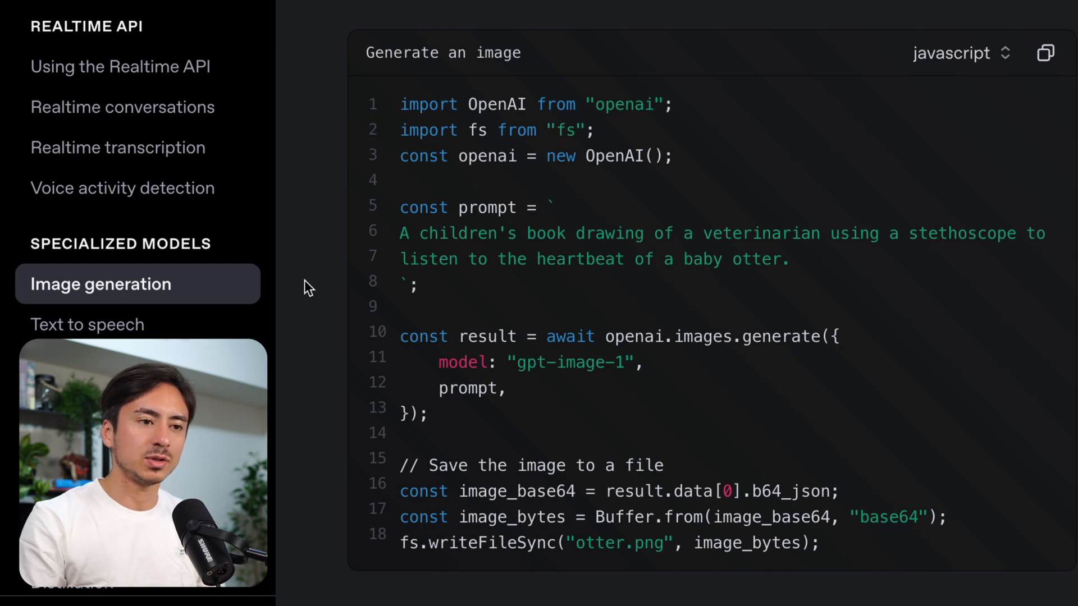
mouse_move(737, 167)
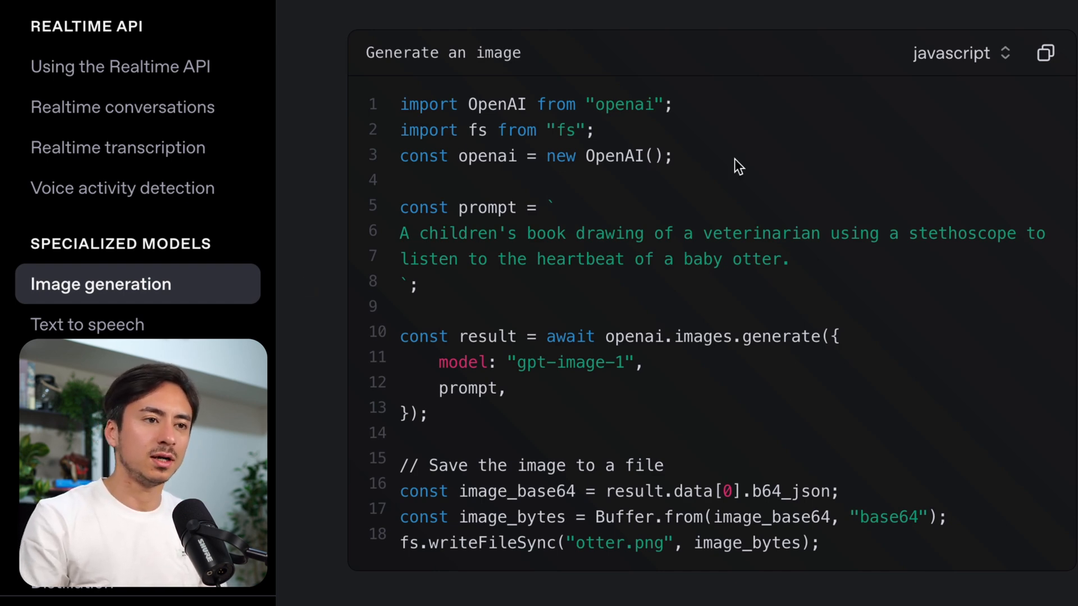
scroll("down", 3)
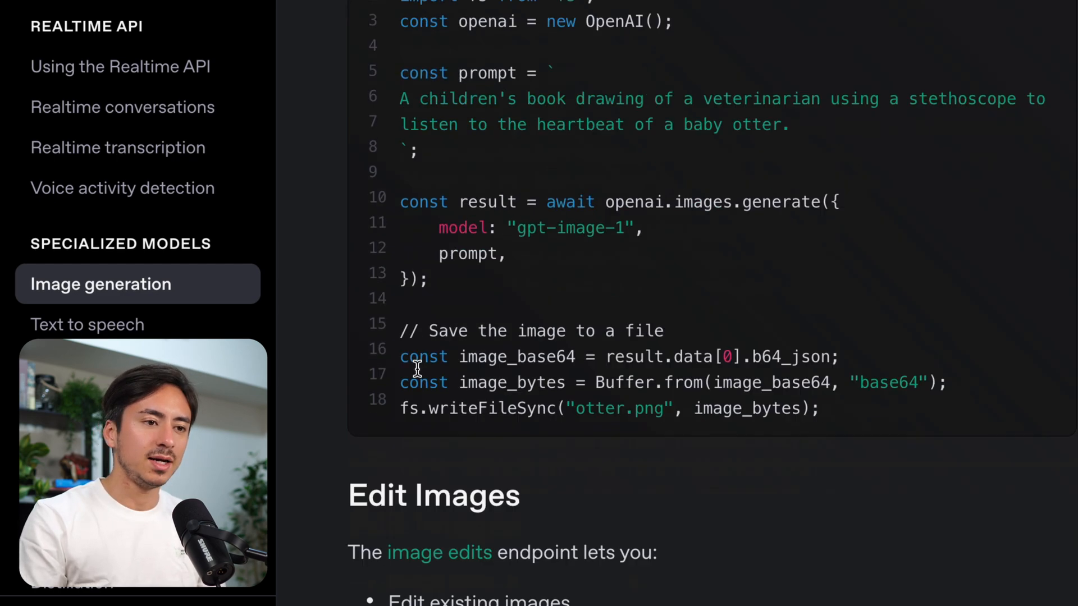
scroll("down", 3)
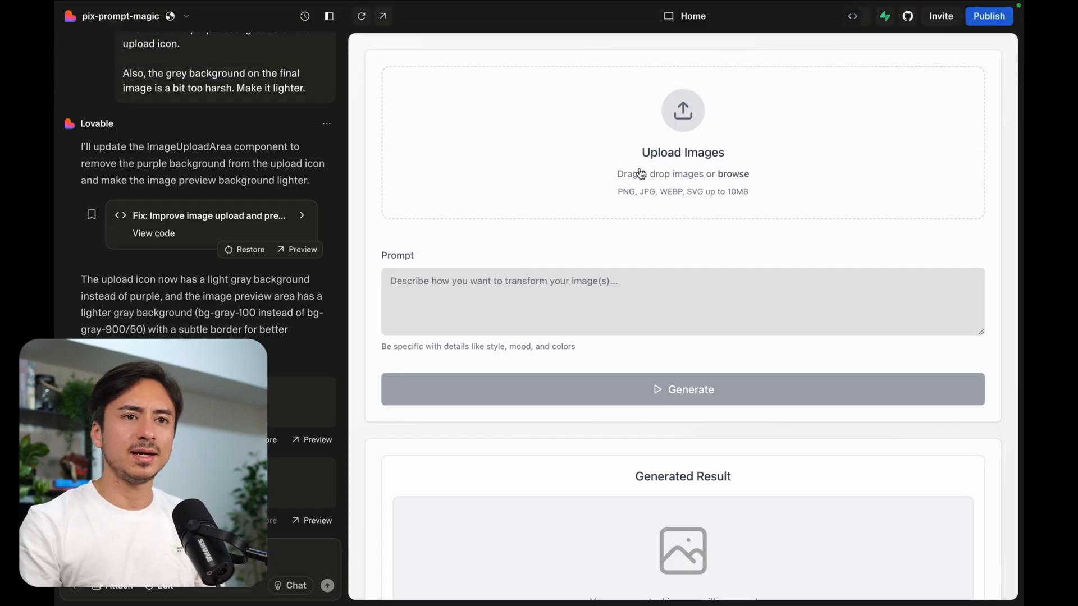
View the pix-prompt-magic GitHub connection details, then dismiss the popover
left_click(908, 15)
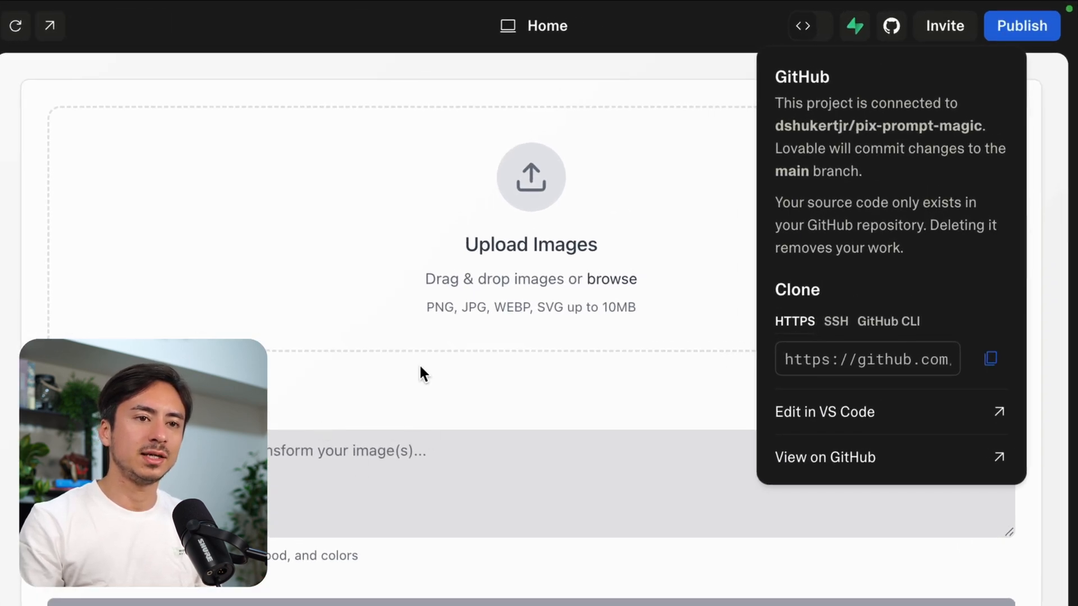
left_click(555, 374)
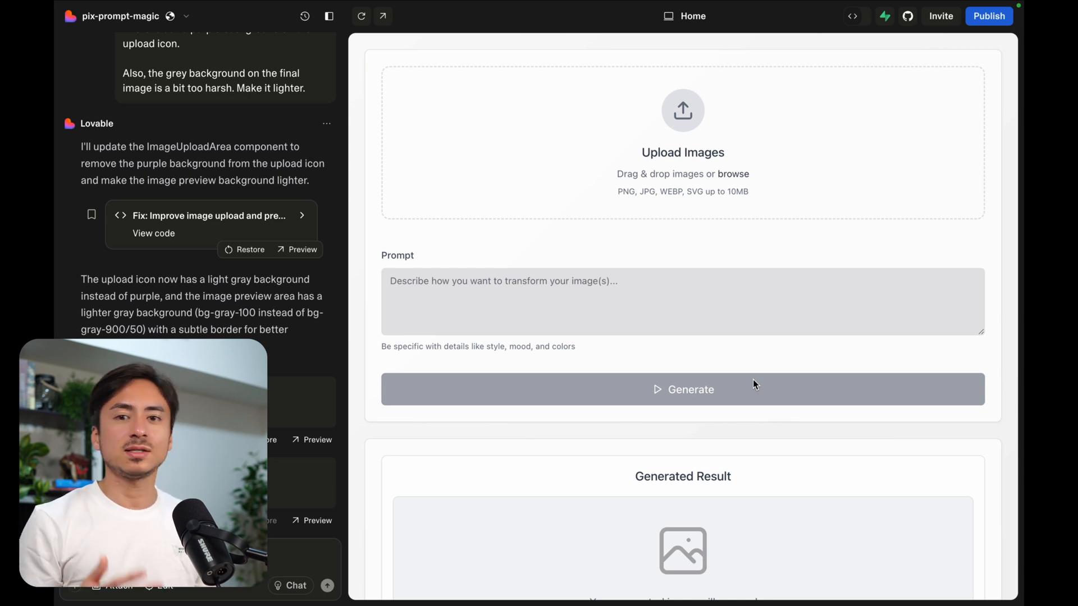
mouse_move(470, 358)
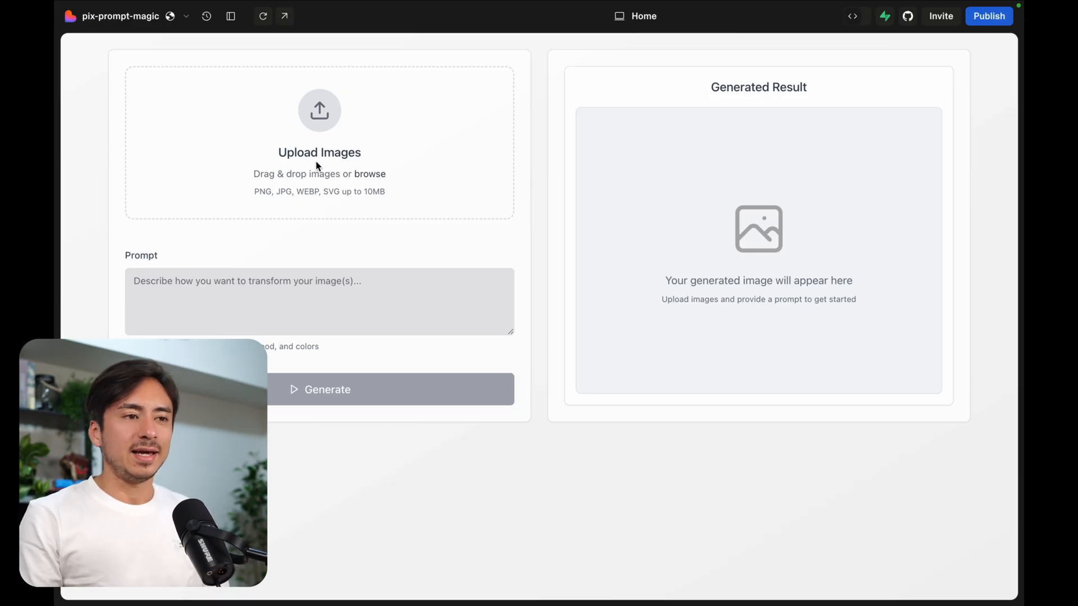
Upload the photo of the man at his desk with the prompt 'Ghibli' to generate
left_click(370, 173)
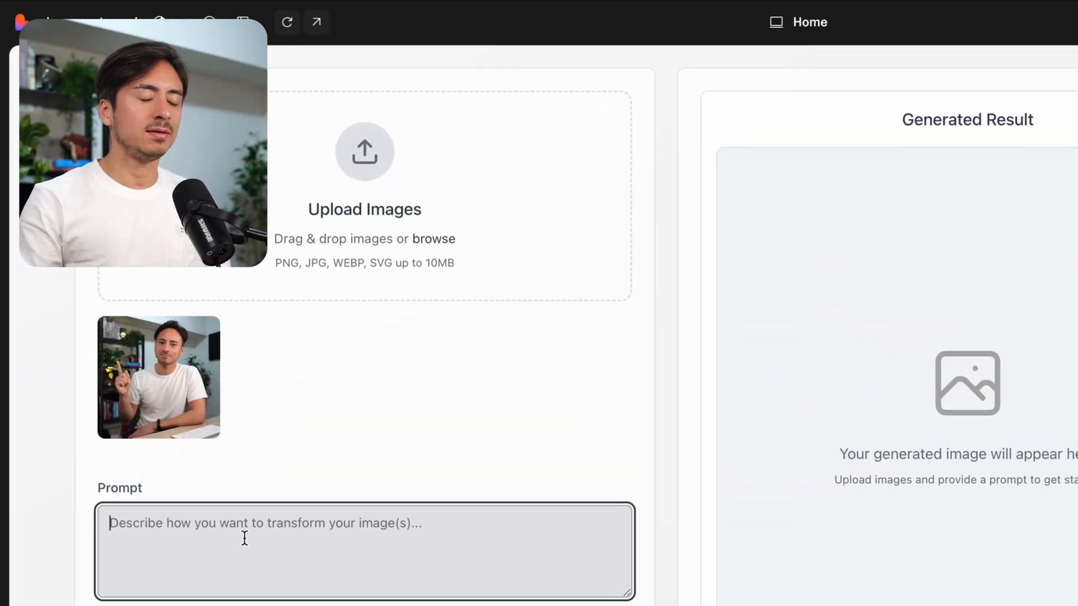
type("G")
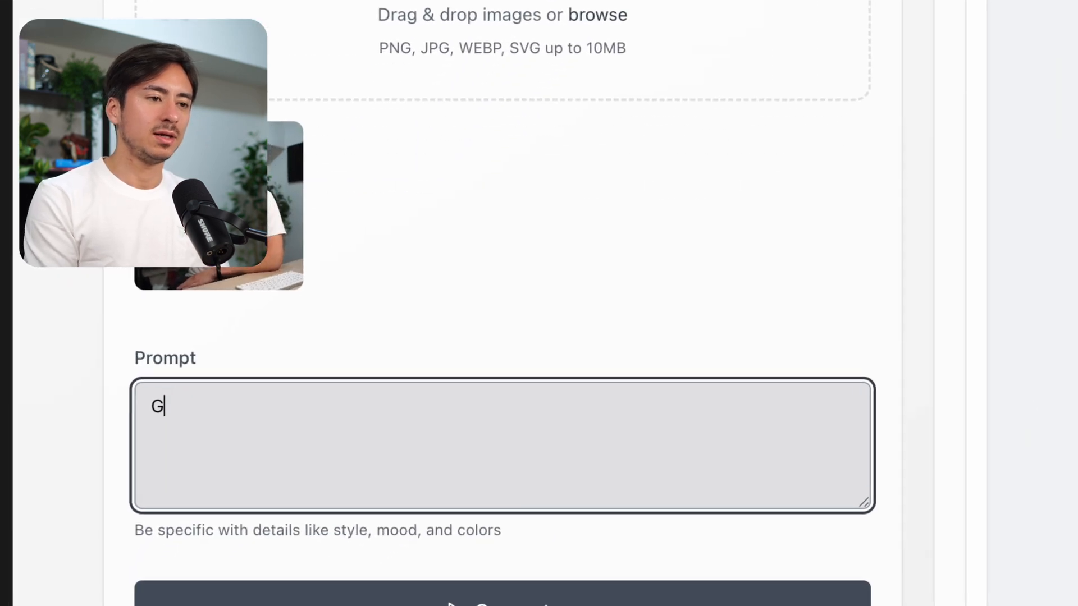
type("hibli")
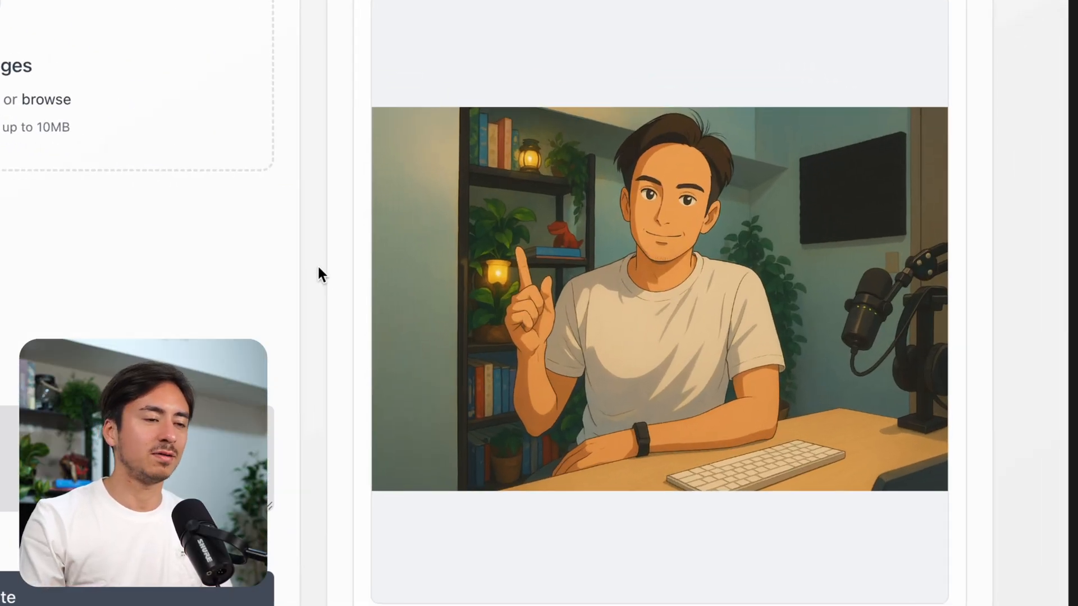
scroll("down", 3)
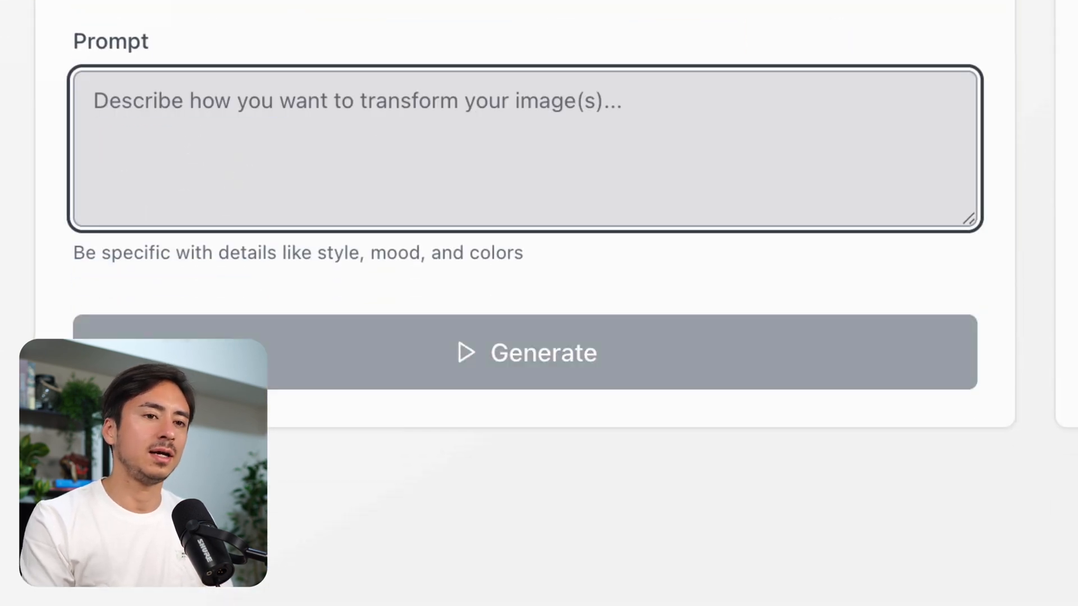
Generate from 'Put all the three hair and skin care products into the basket.'
type("Put all the three hair and skin care prod")
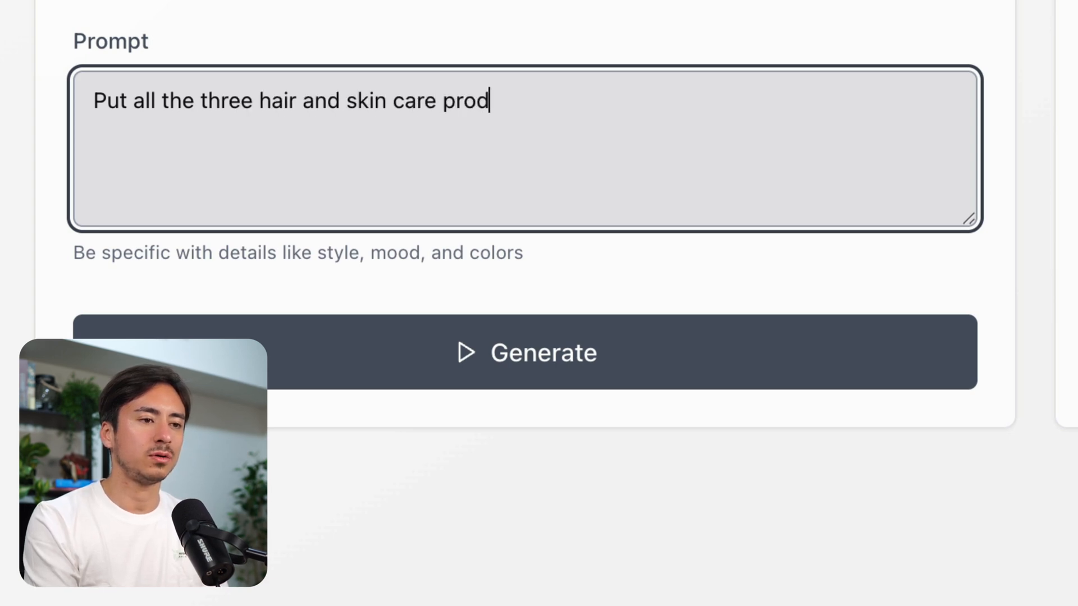
type("ucts into the bask")
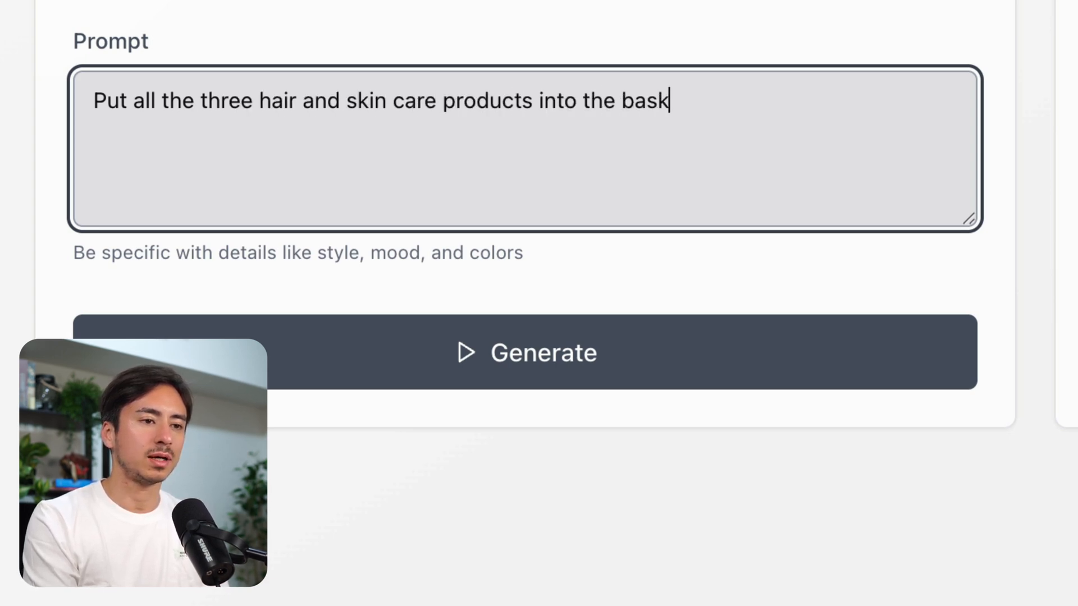
left_click(525, 352)
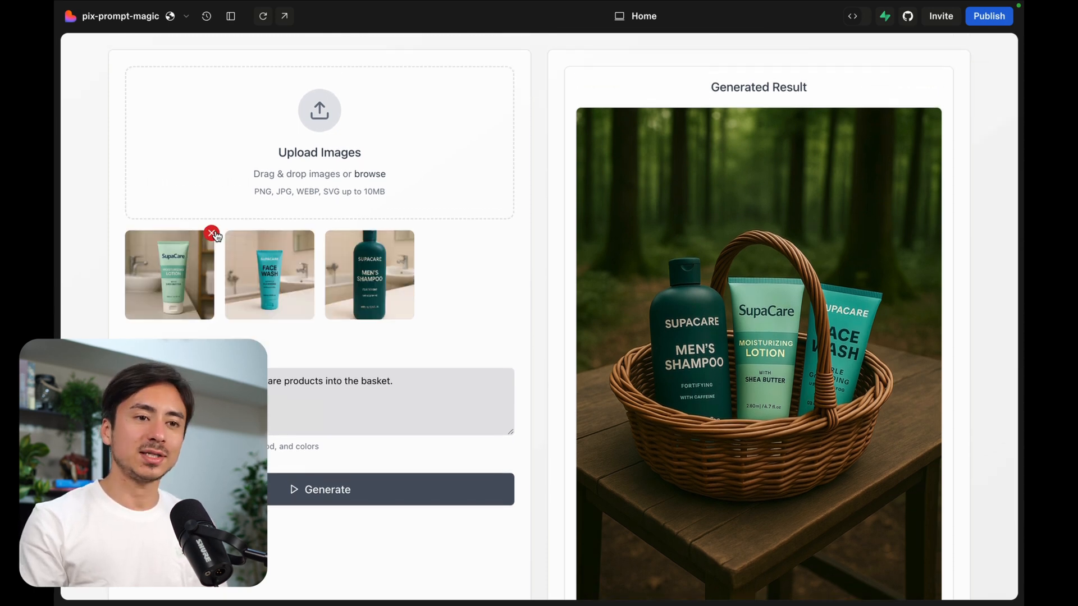
Remove a product photo, then begin typing the elephant prompt 'Have the el…'
left_click(369, 173)
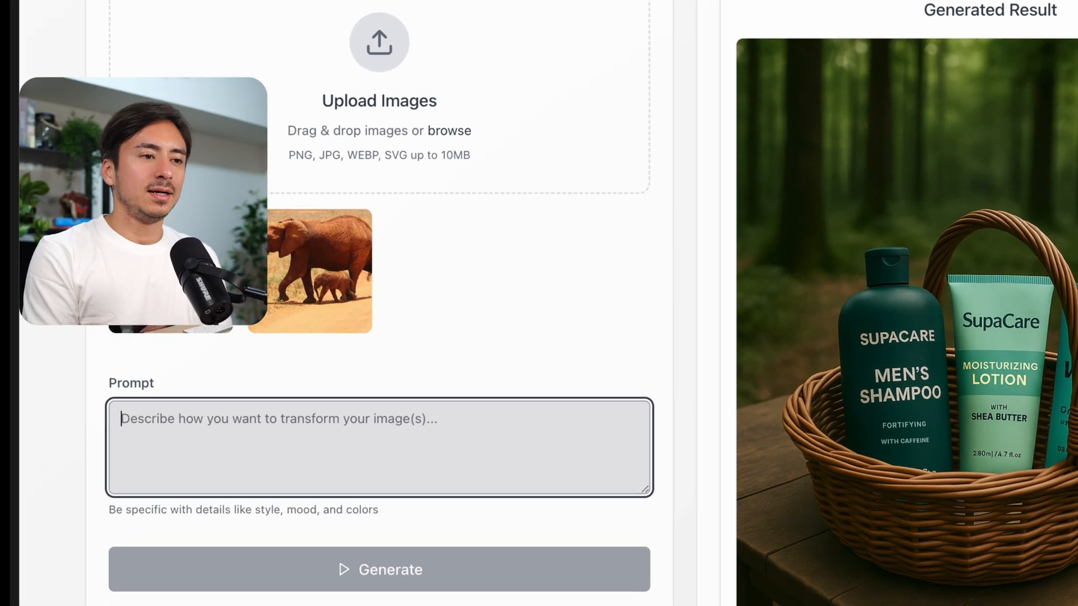
scroll("down", 3)
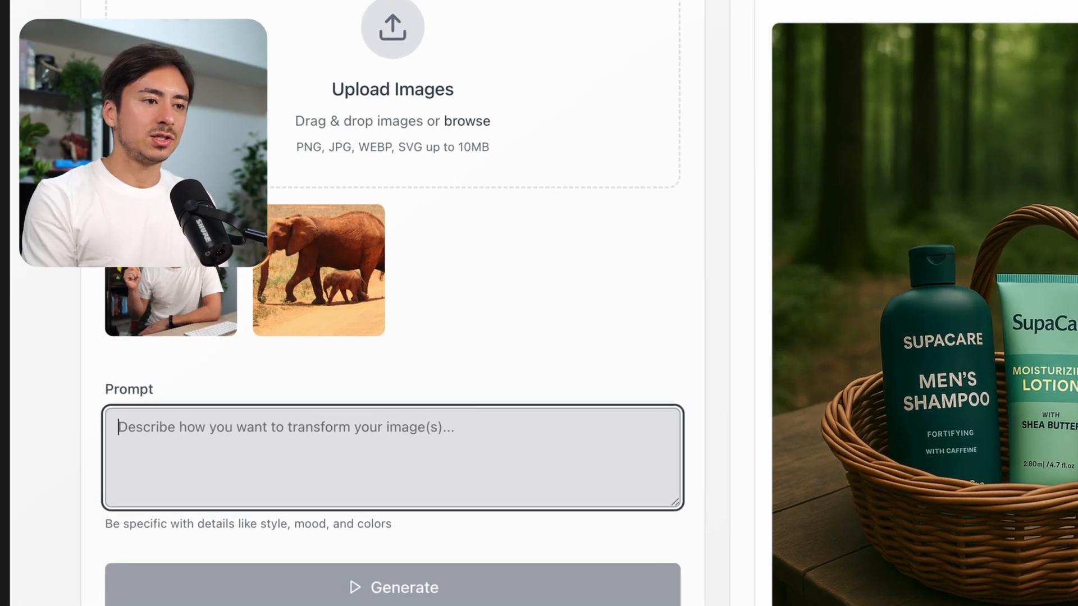
type("Have the elephant be")
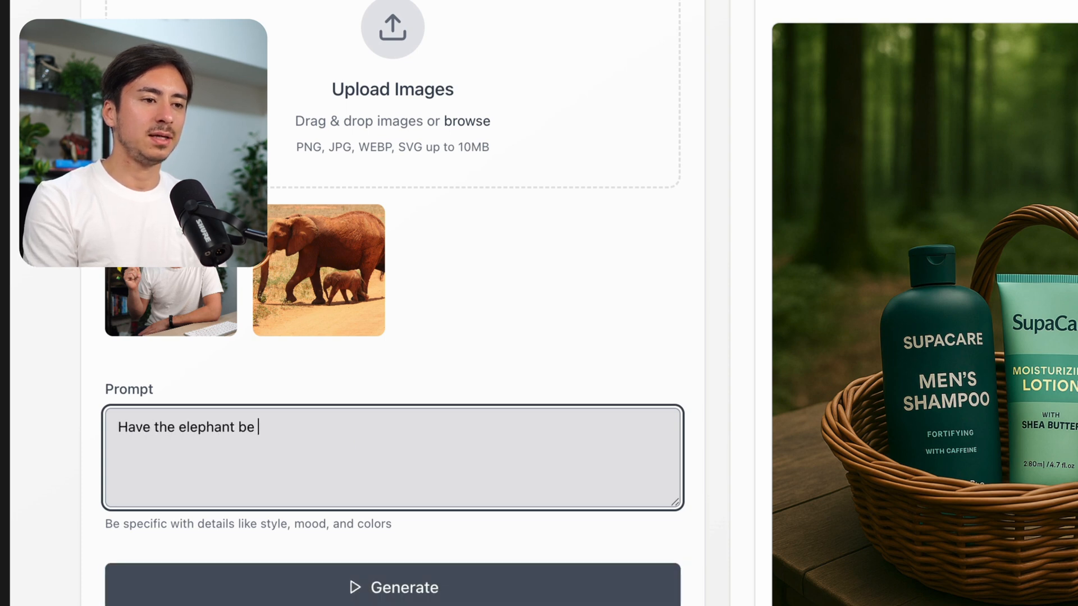
Finish the prompt 'printed on the guy's t-shirt' and generate the edited image
type("printed on")
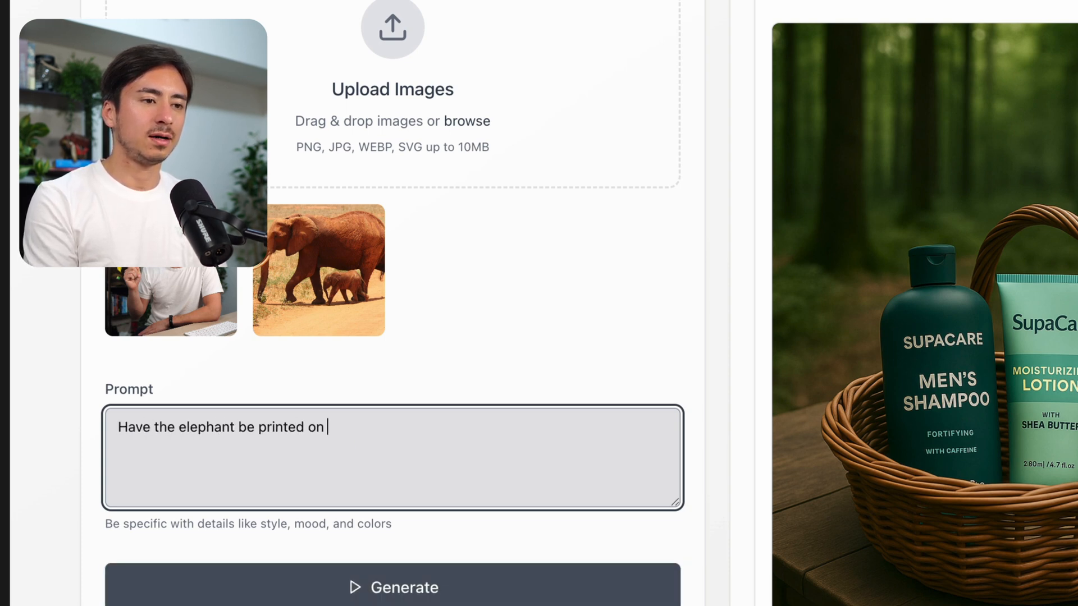
type("the guy's")
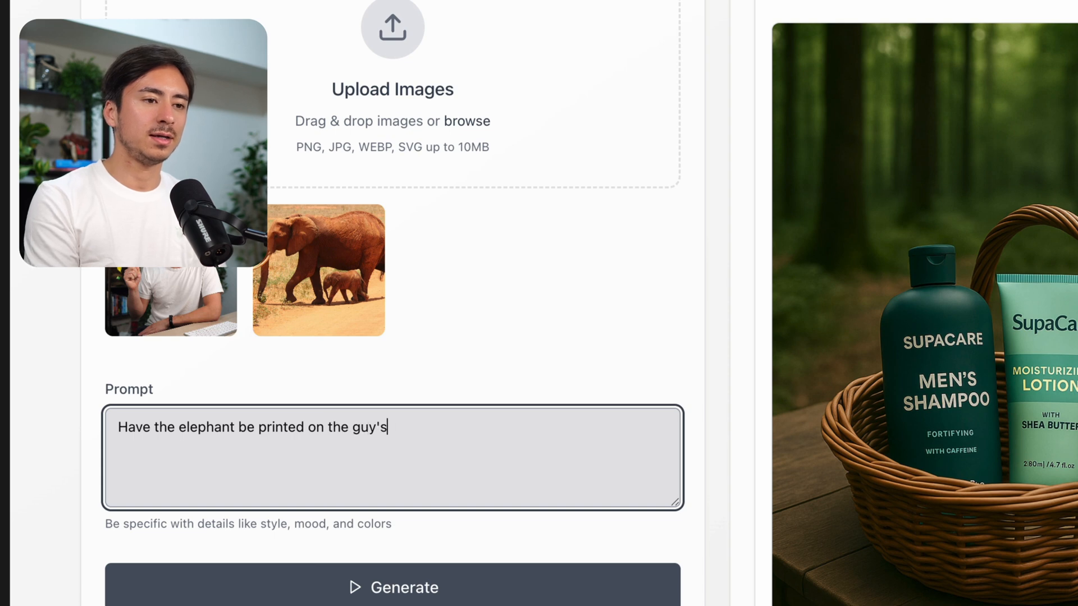
type("t-shirt")
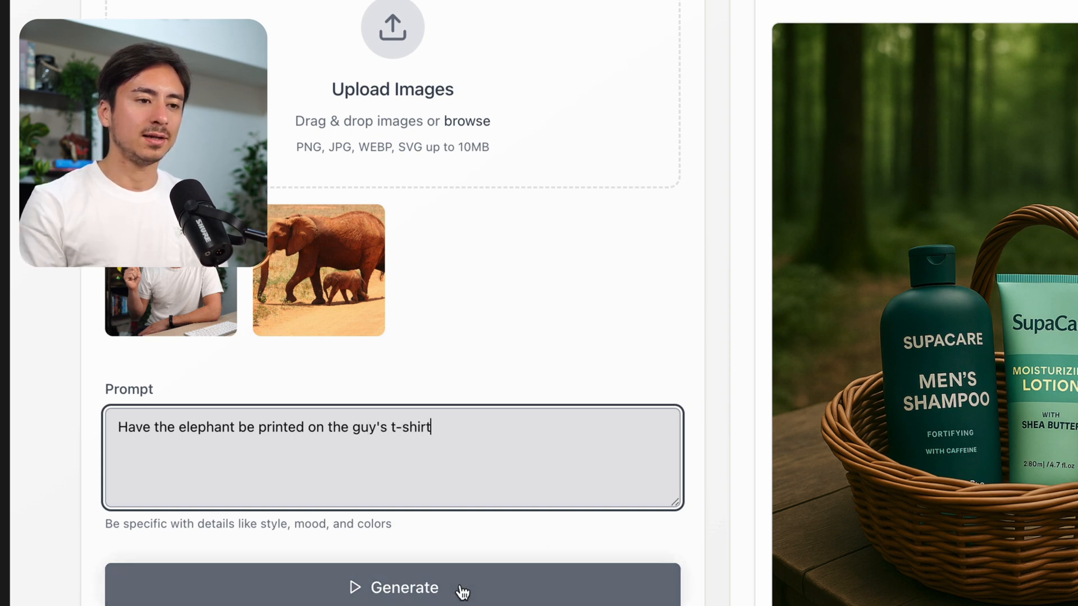
left_click(392, 588)
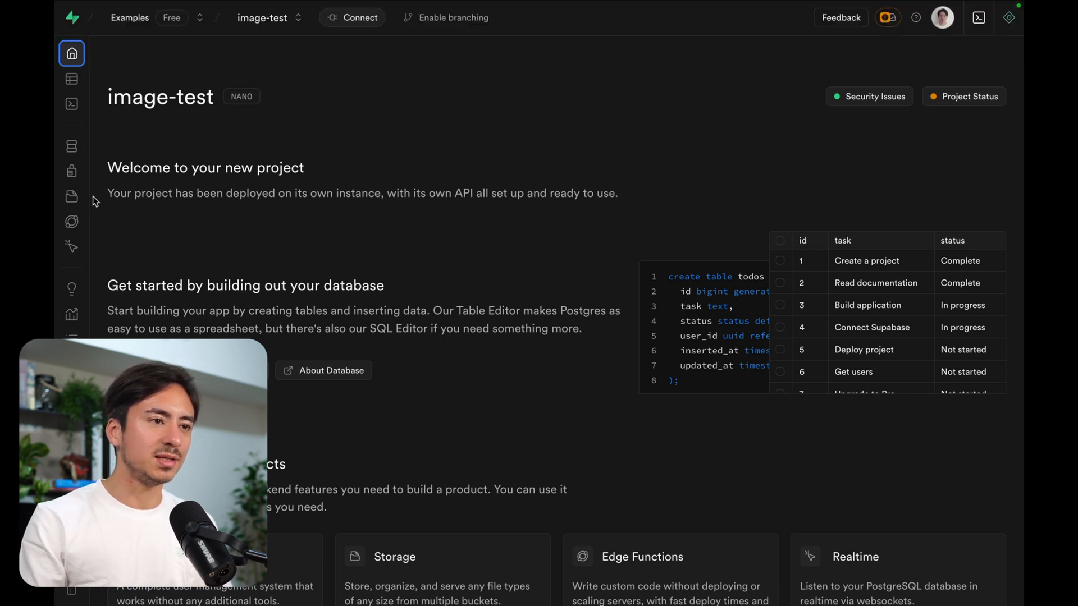
left_click(71, 196)
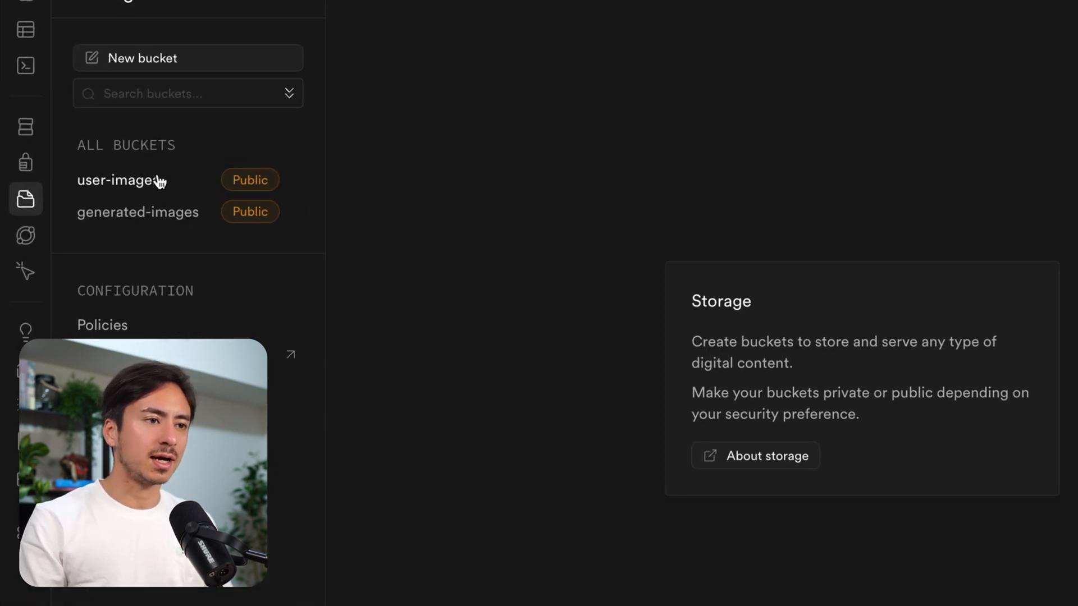
left_click(119, 179)
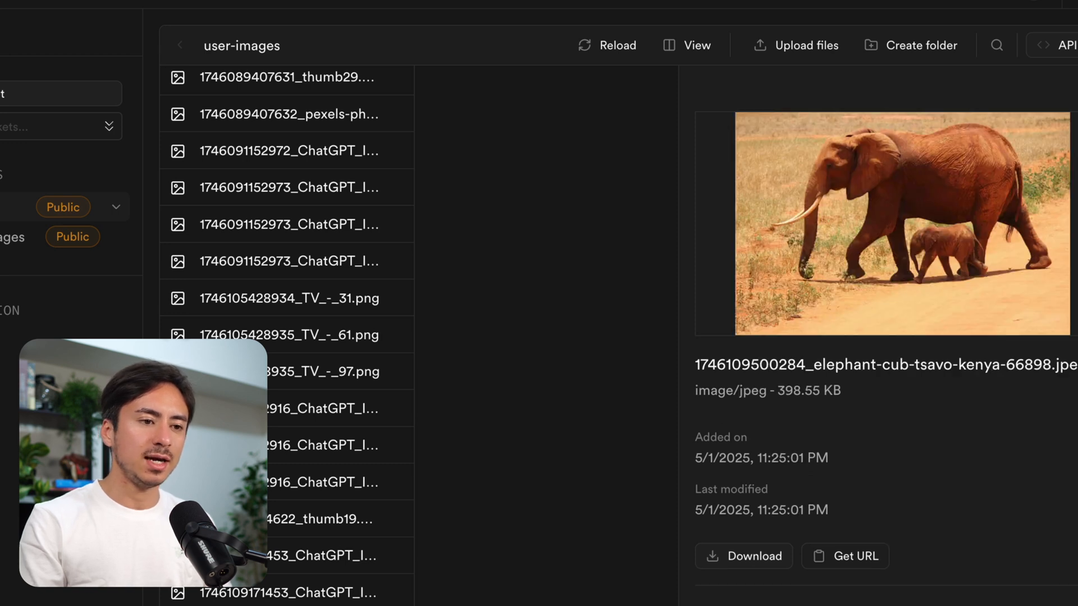
left_click(309, 592)
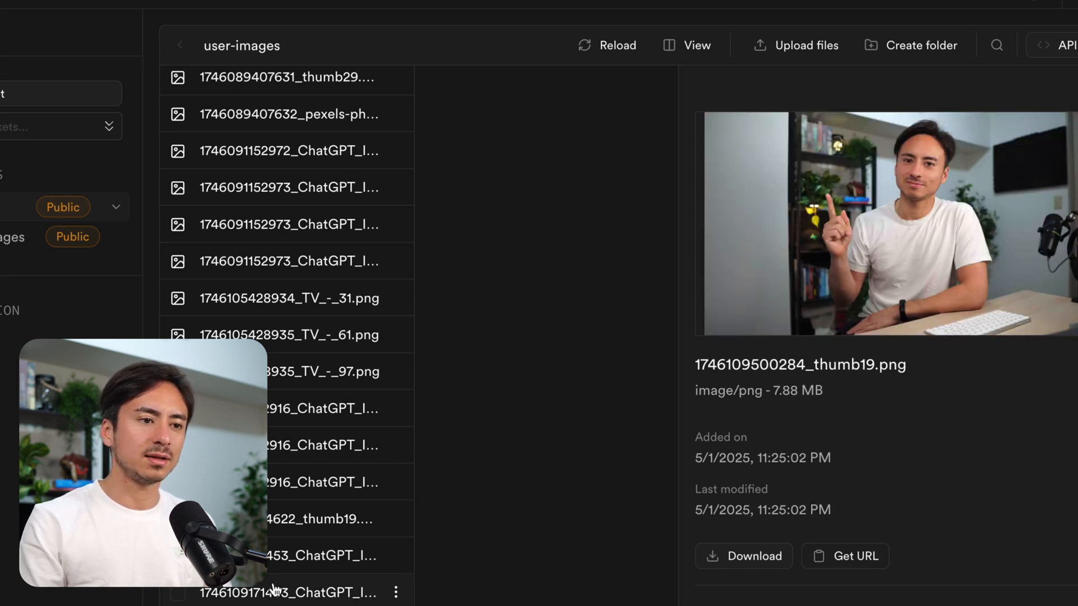
left_click(316, 408)
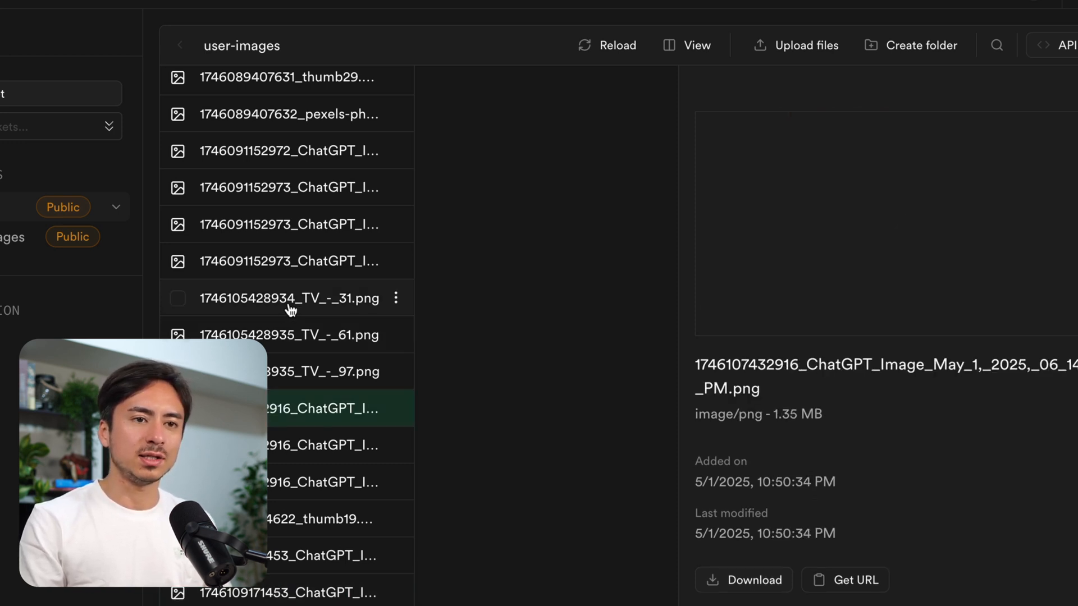
left_click(289, 298)
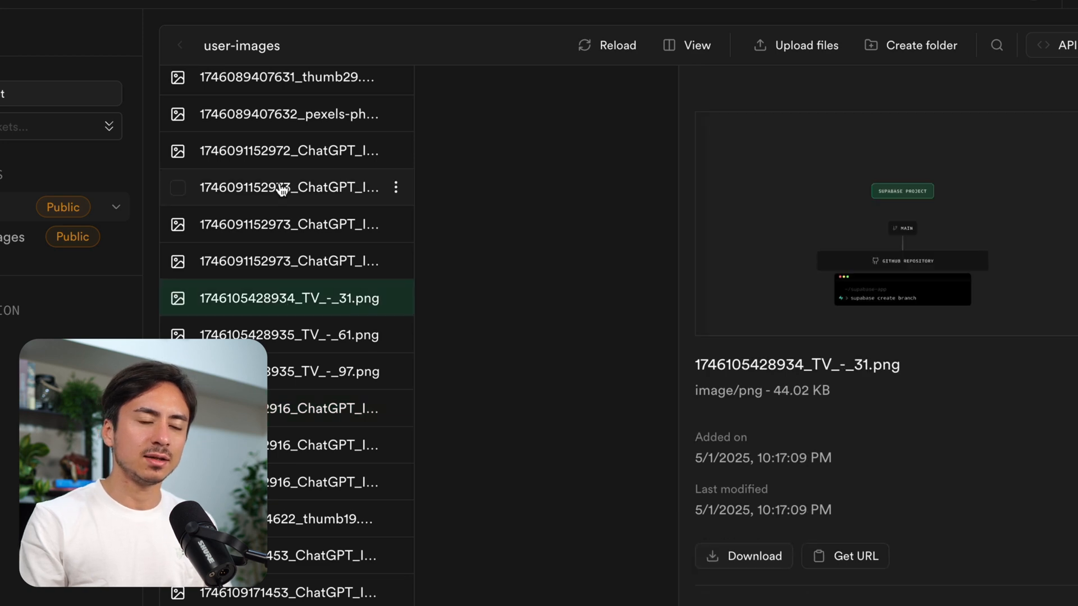
left_click(128, 248)
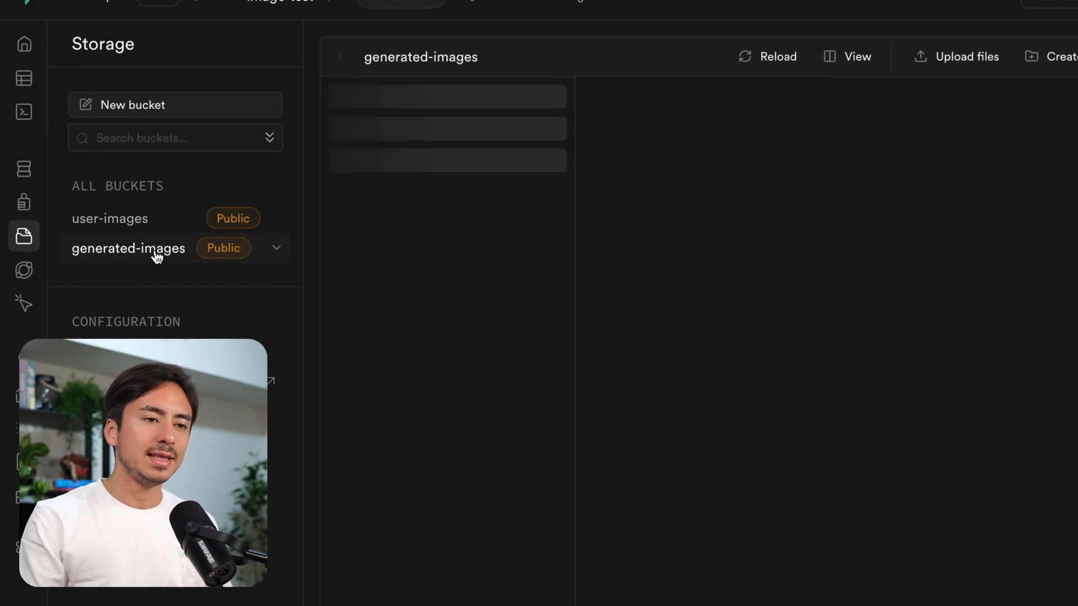
Preview the cartoon-style generated image, close it, then preview the newest generated image
left_click(447, 501)
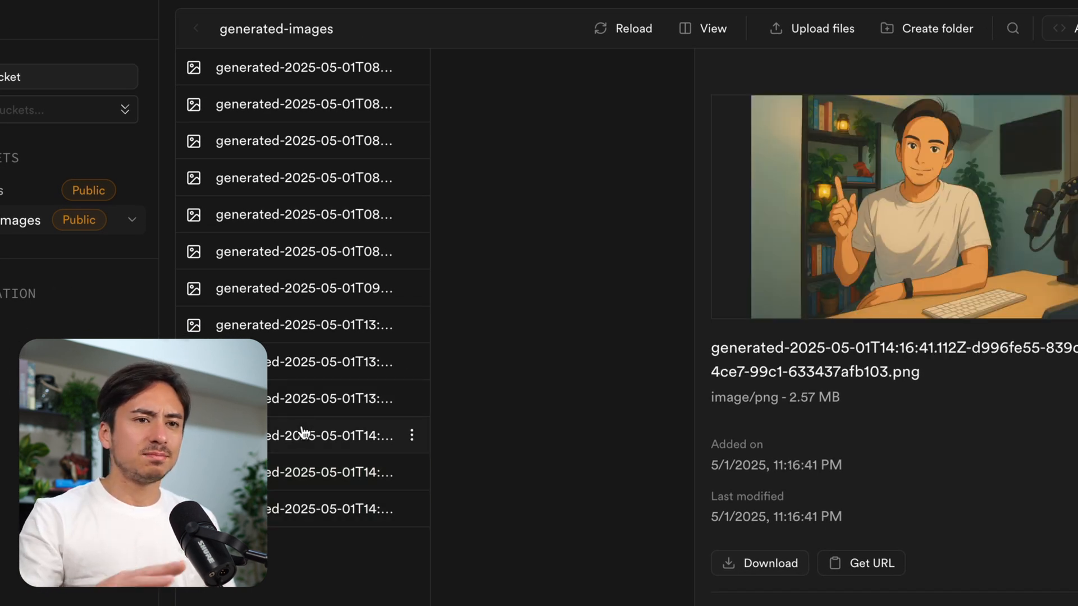
left_click(20, 220)
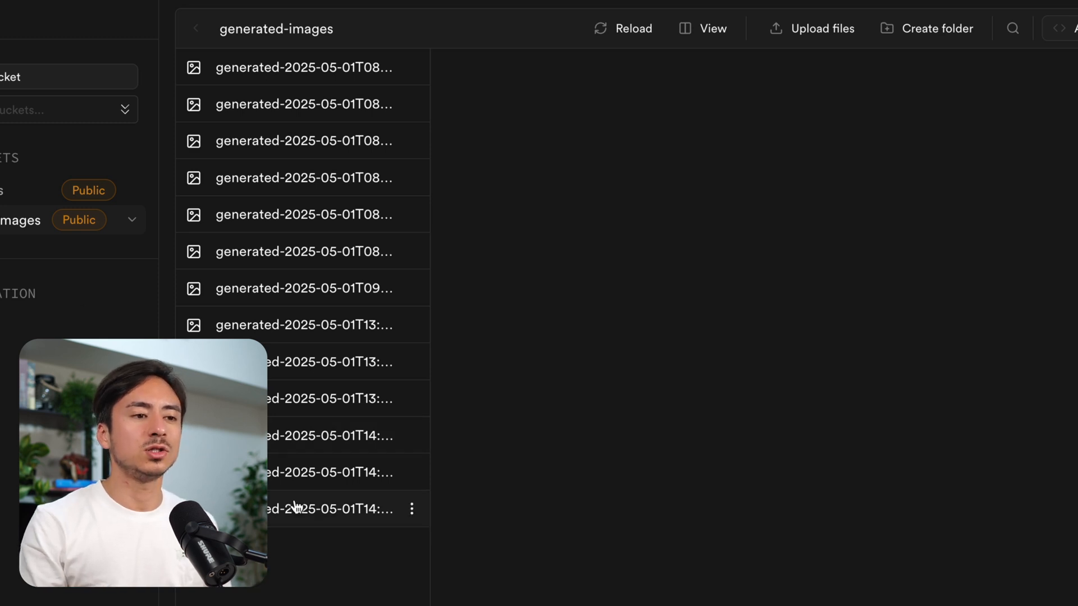
left_click(324, 508)
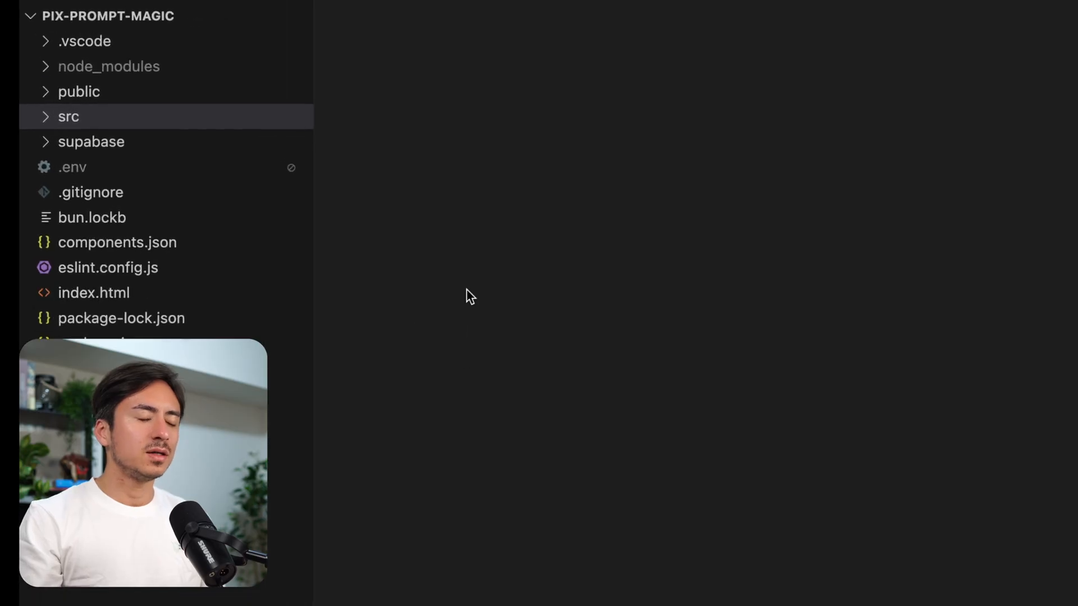
Open src/pages/Index.tsx and scroll through handleGenerate and the page layout JSX
left_click(67, 117)
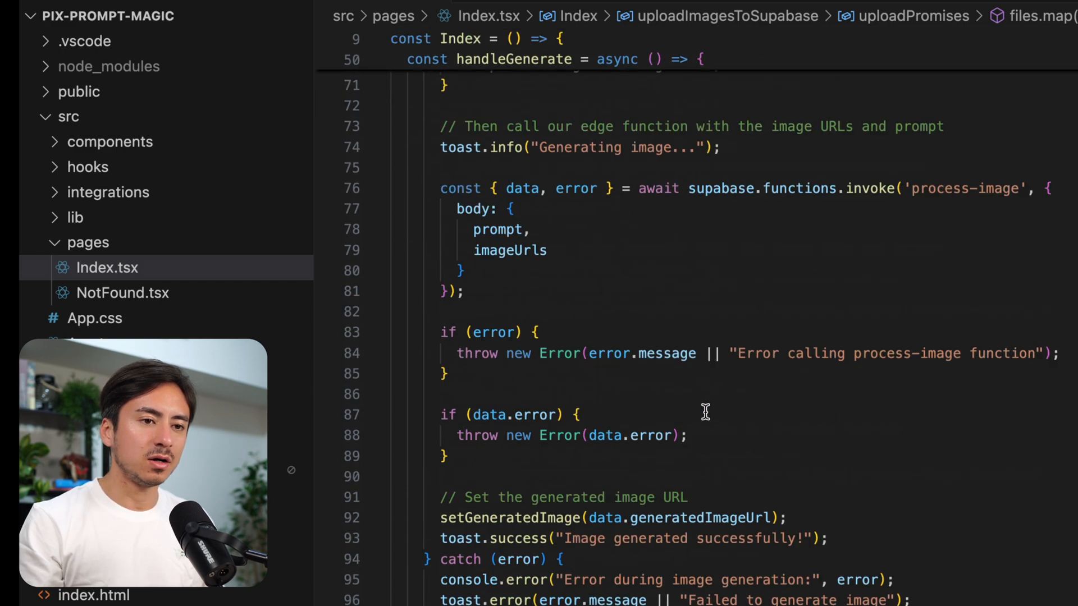
scroll("down", 3)
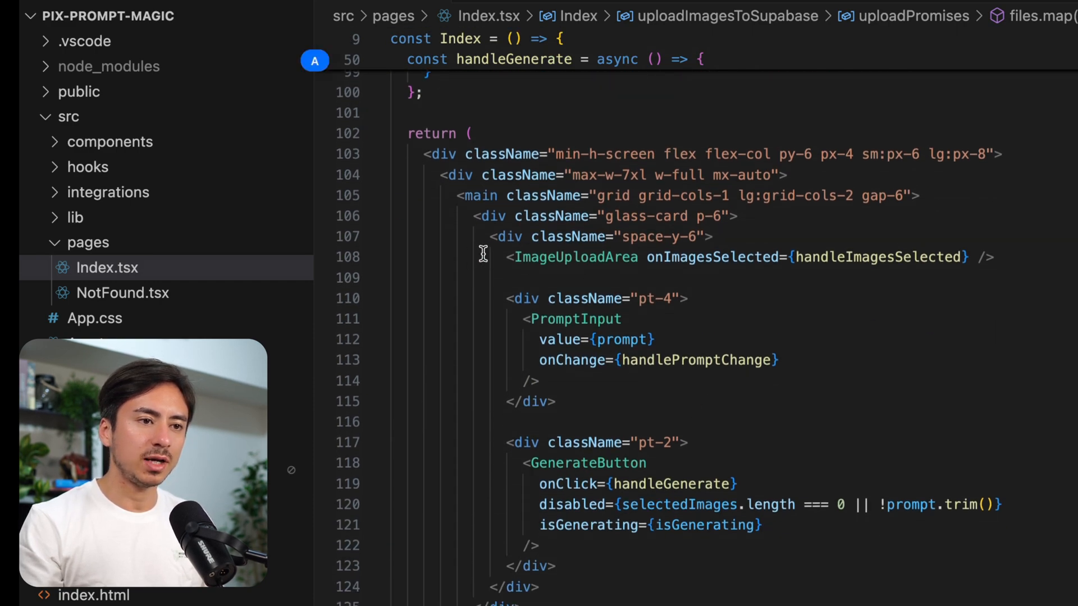
mouse_move(454, 471)
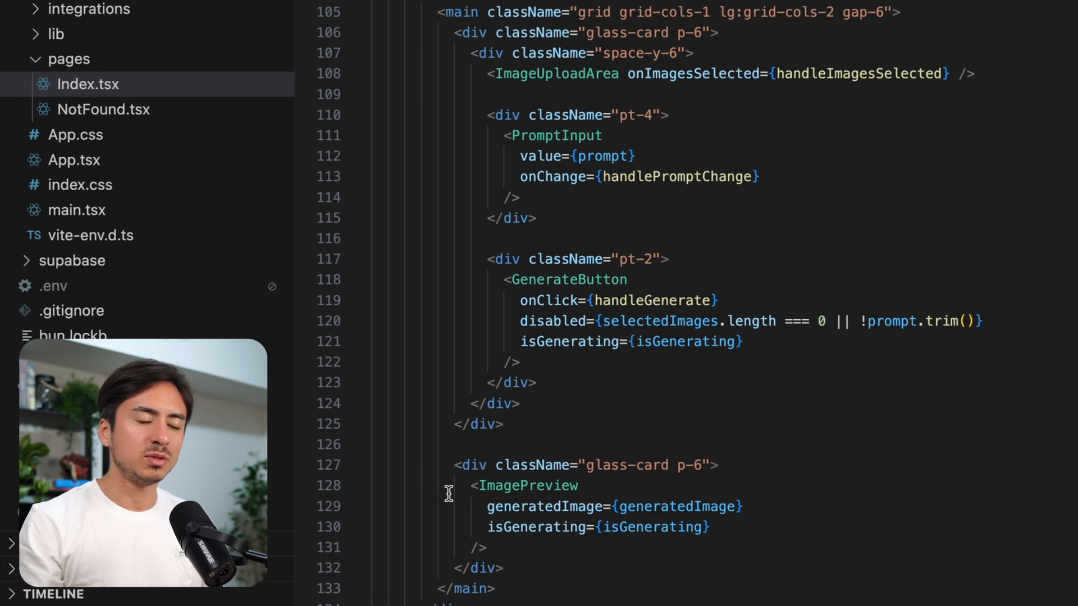
mouse_move(452, 298)
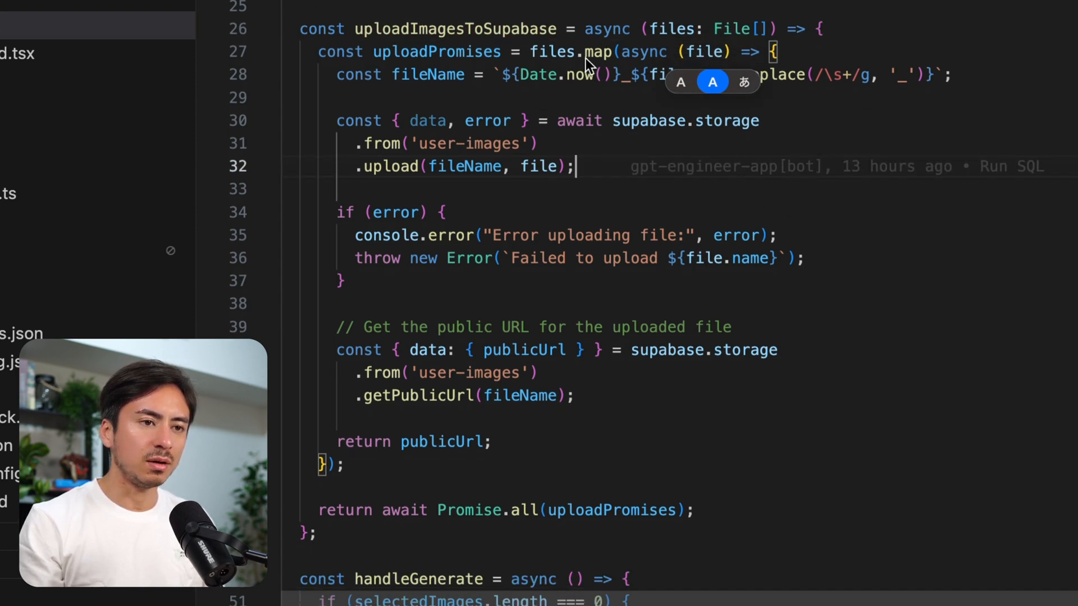
mouse_move(815, 135)
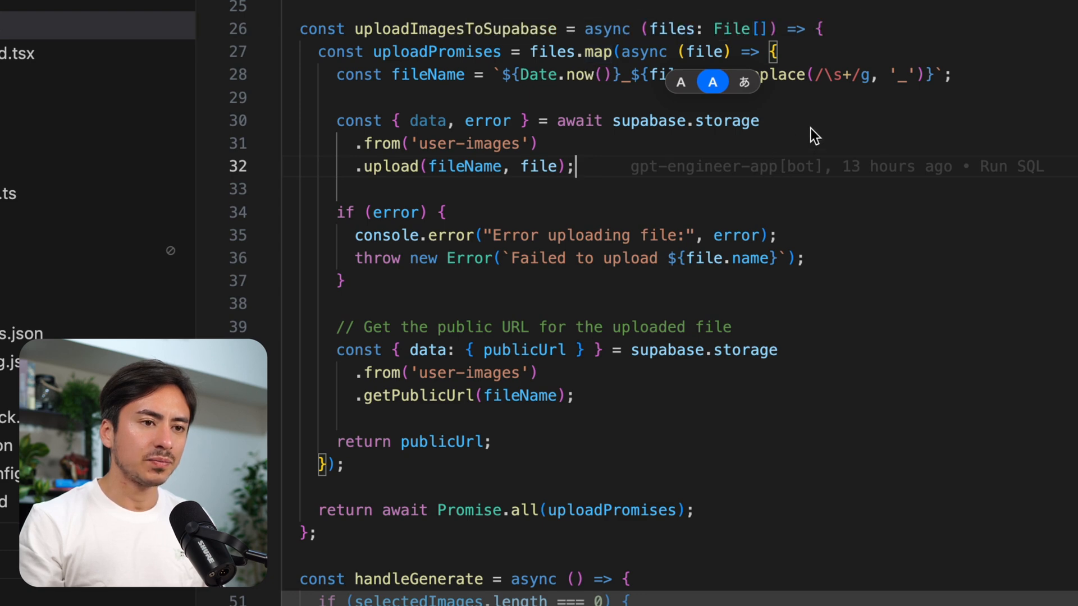
Scroll Index.tsx down to uploadImagesToSupabase and collapse the src folder in the Explorer
scroll("down", 3)
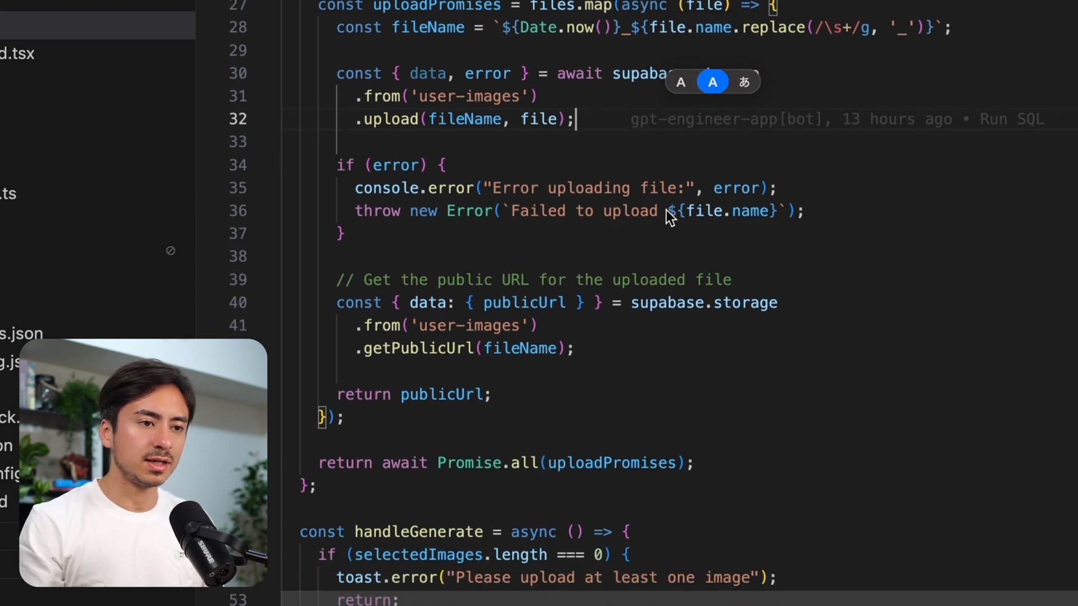
scroll("down", 3)
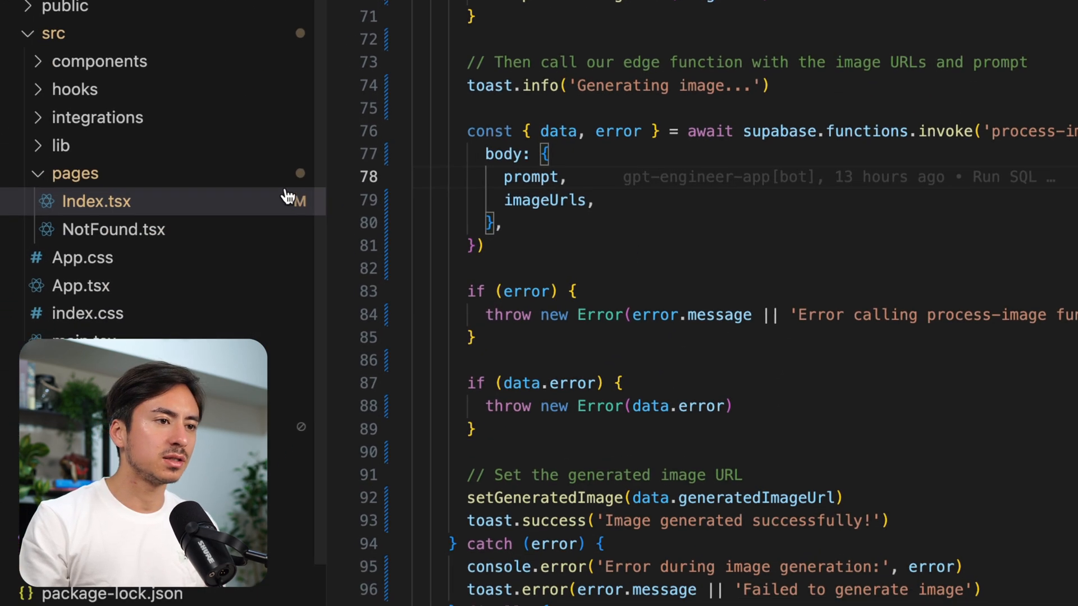
left_click(53, 33)
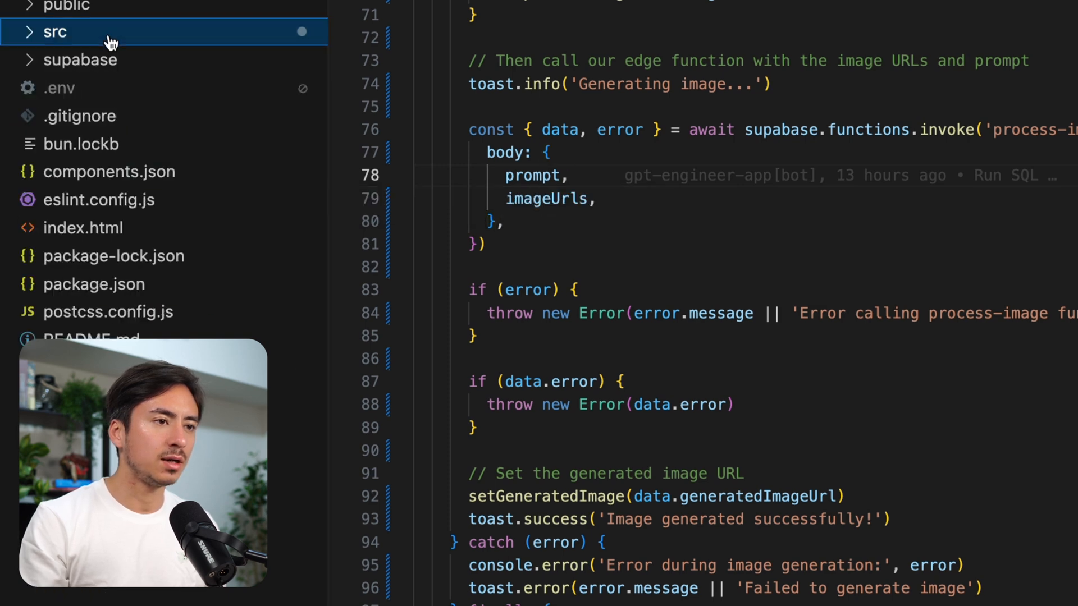
Expand the supabase folder and read process-image index.ts down to the openai.images.edit call
left_click(80, 60)
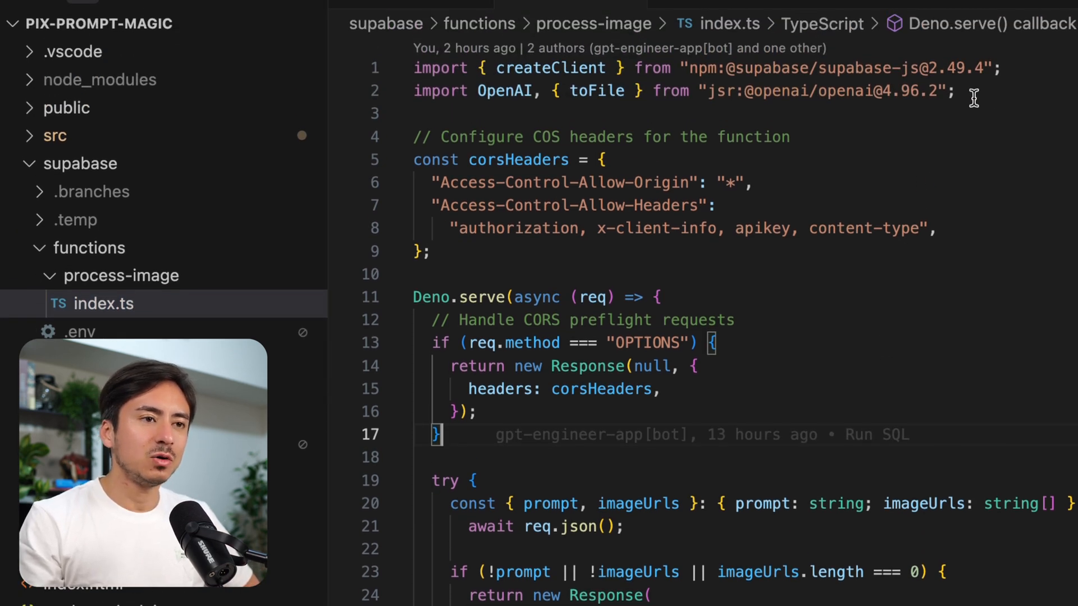
mouse_move(1050, 71)
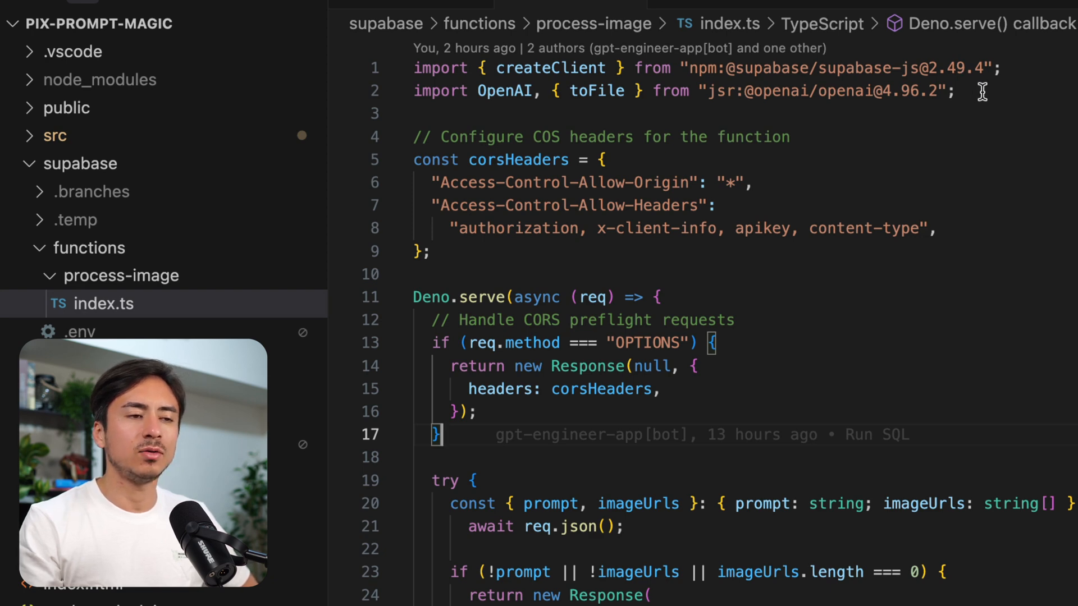
scroll("down", 3)
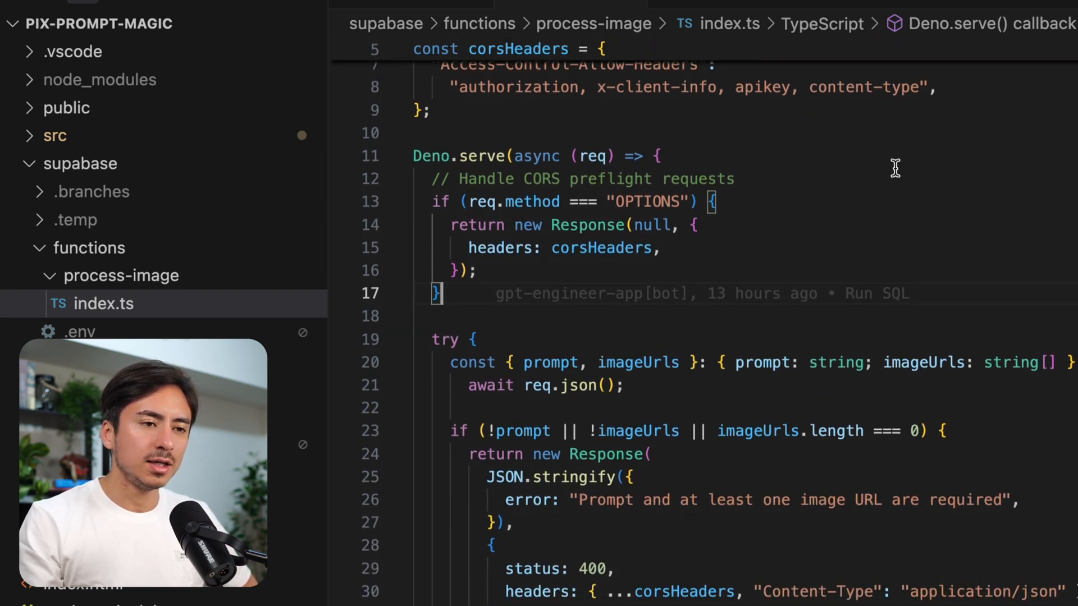
scroll("down", 3)
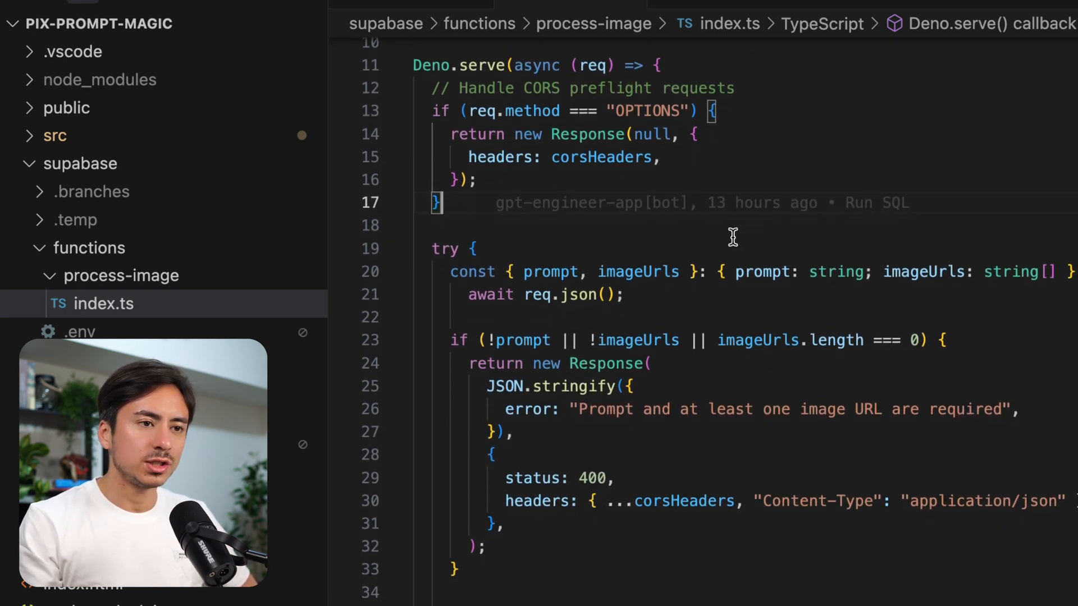
scroll("down", 3)
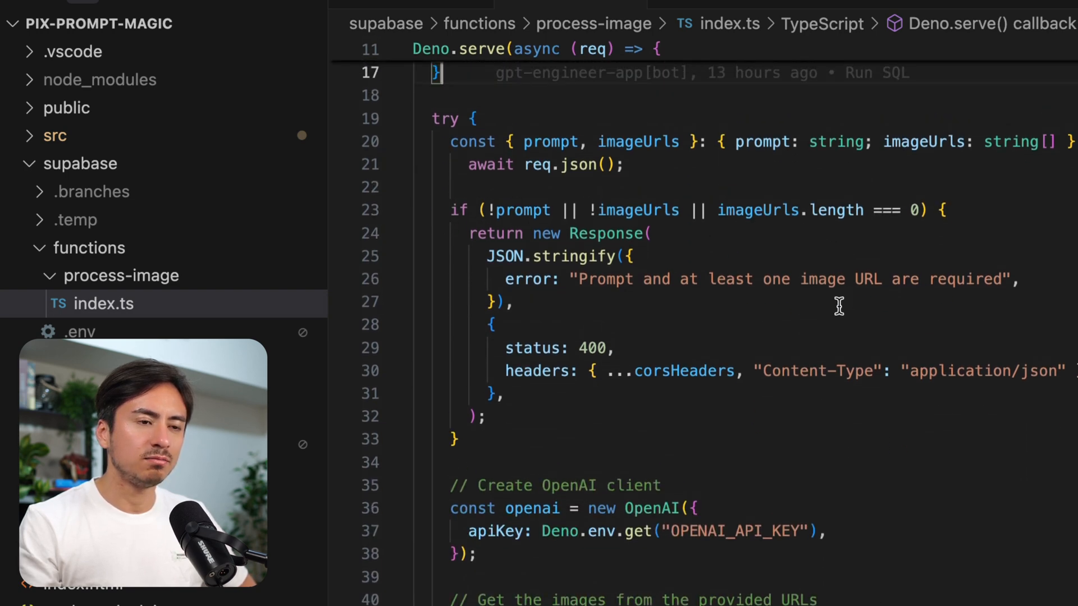
scroll("down", 3)
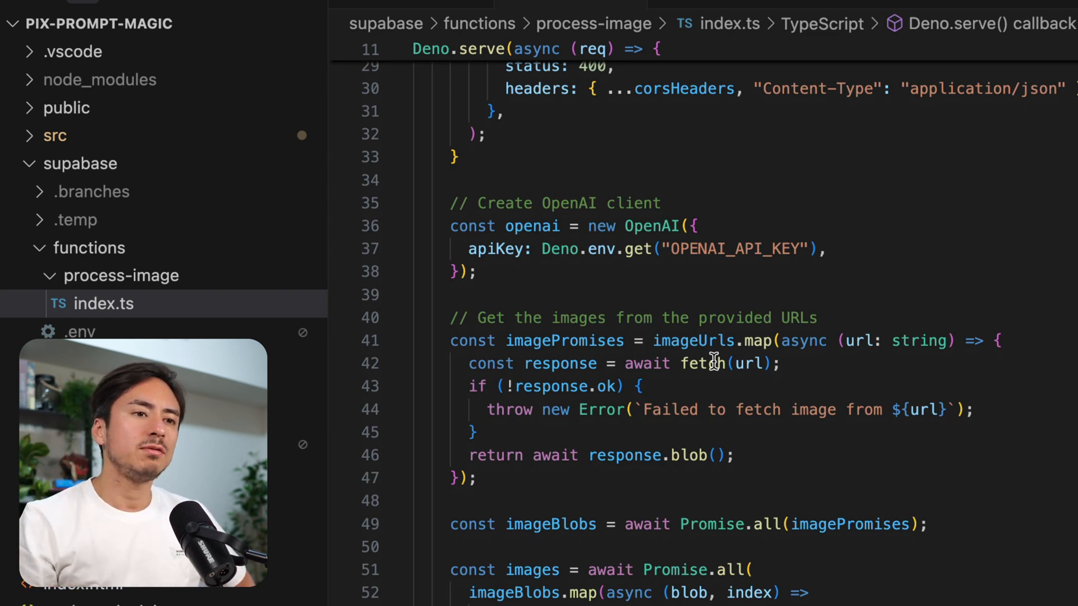
scroll("down", 3)
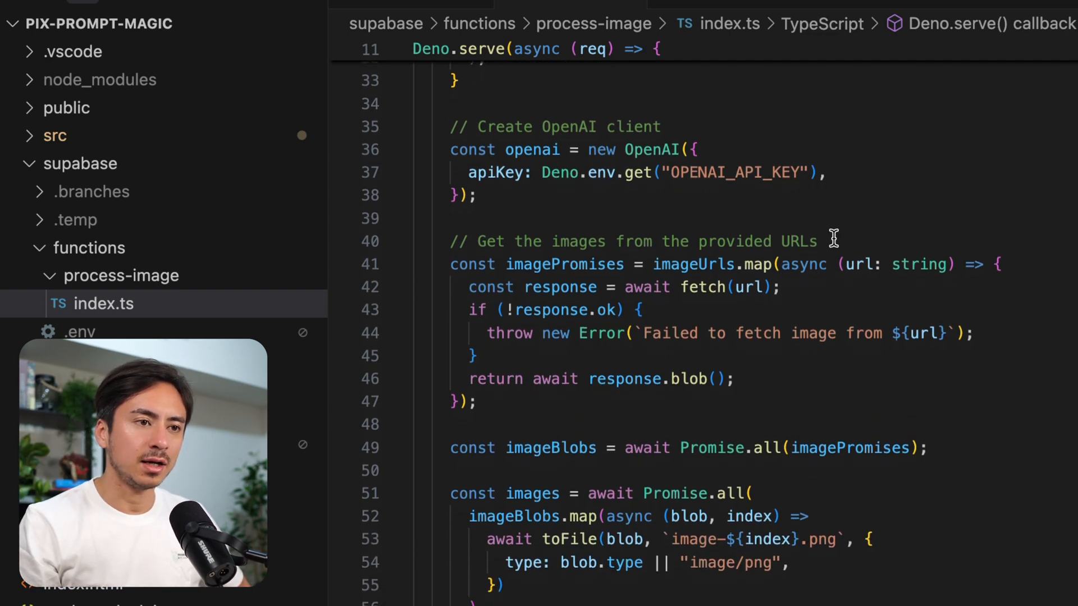
scroll("down", 3)
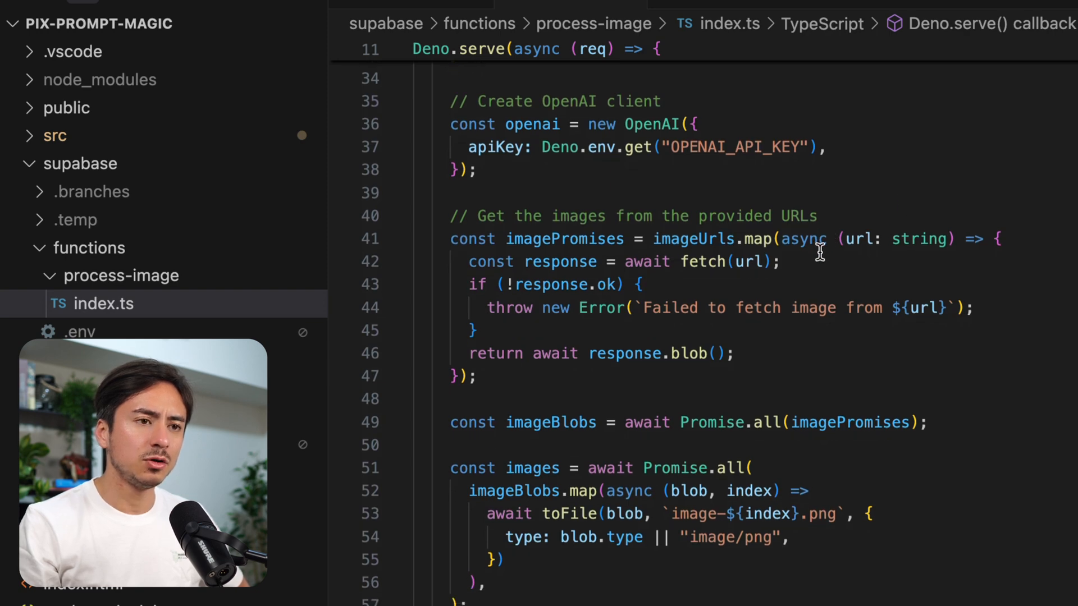
mouse_move(817, 337)
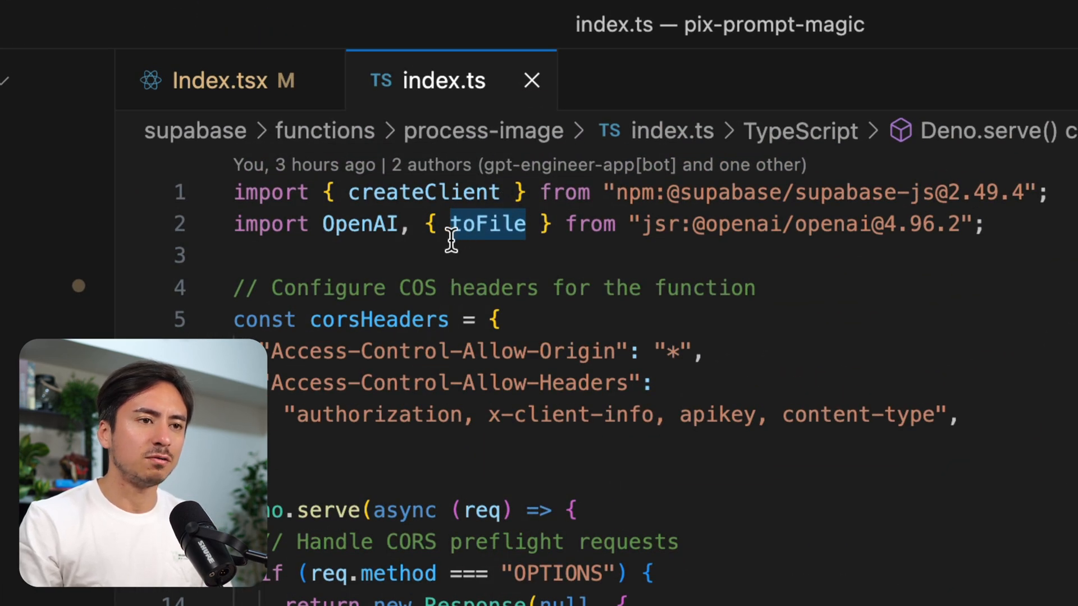
mouse_move(486, 223)
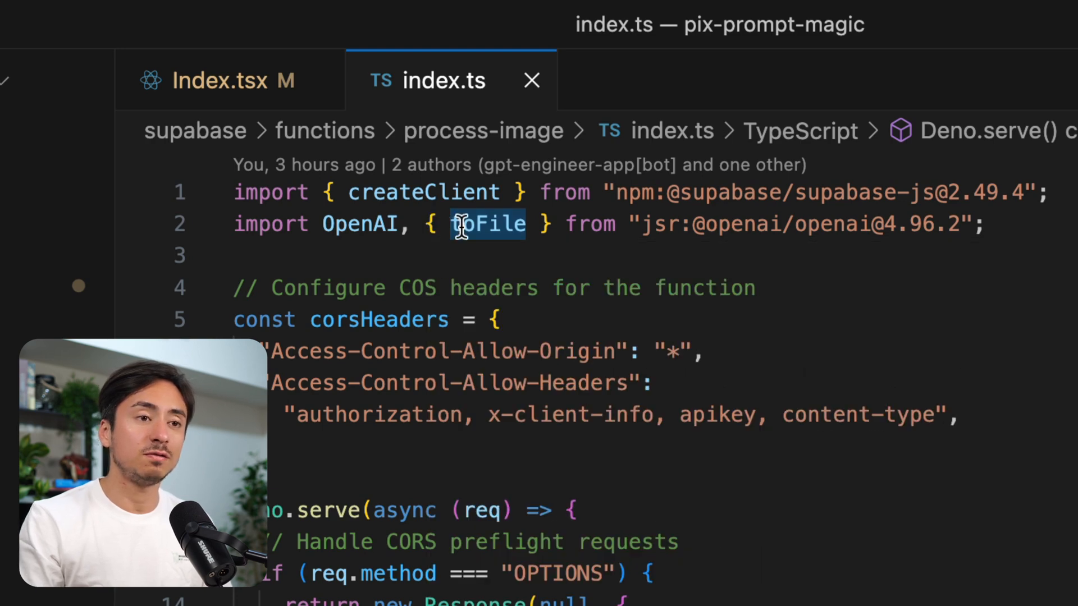
scroll("down", 3)
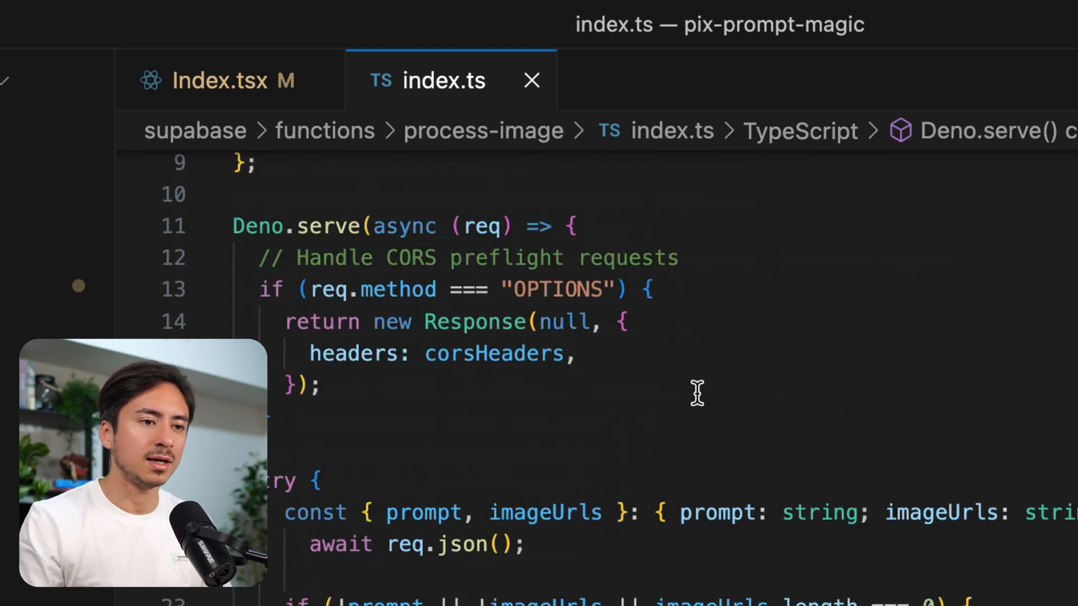
scroll("down", 3)
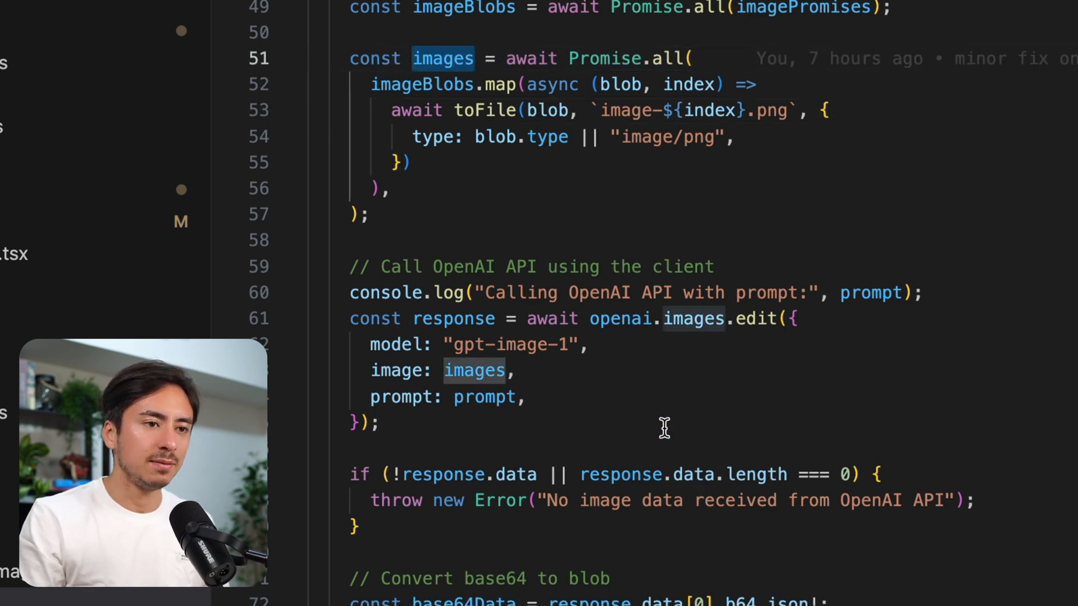
scroll("down", 3)
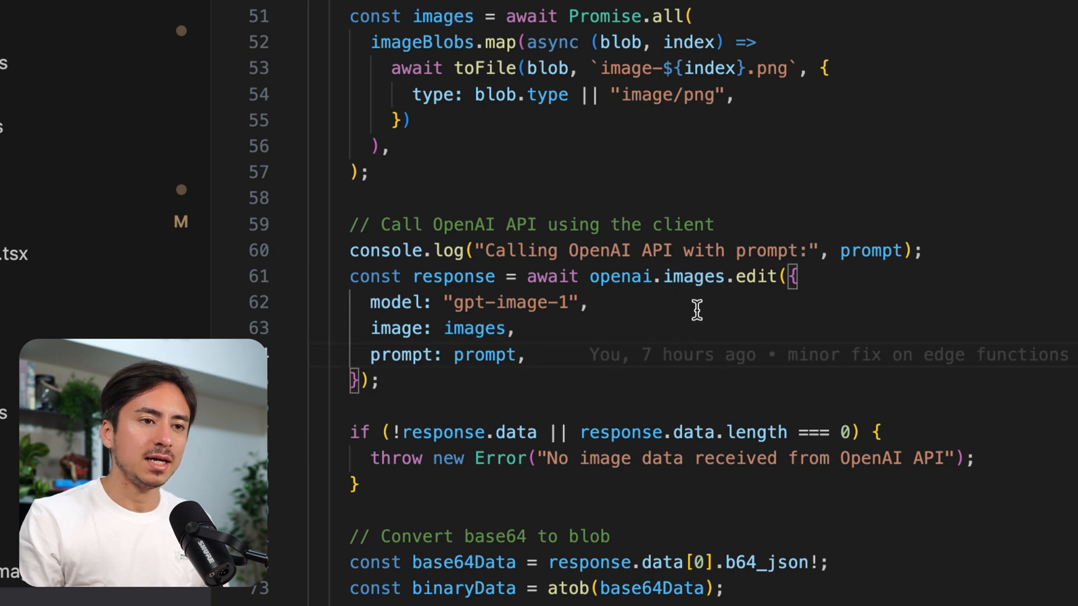
mouse_move(756, 297)
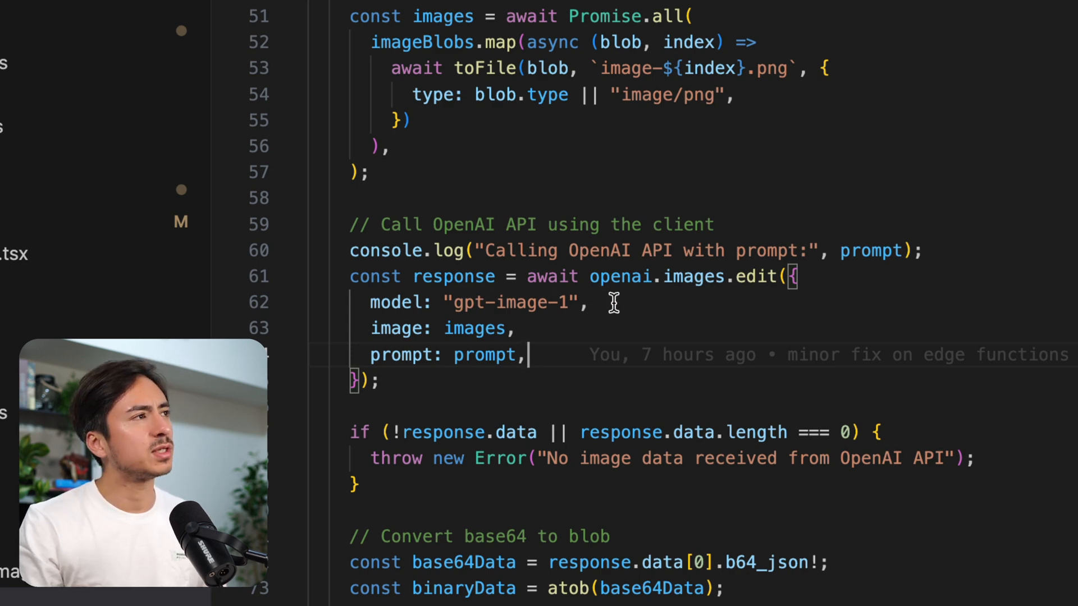
mouse_move(526, 337)
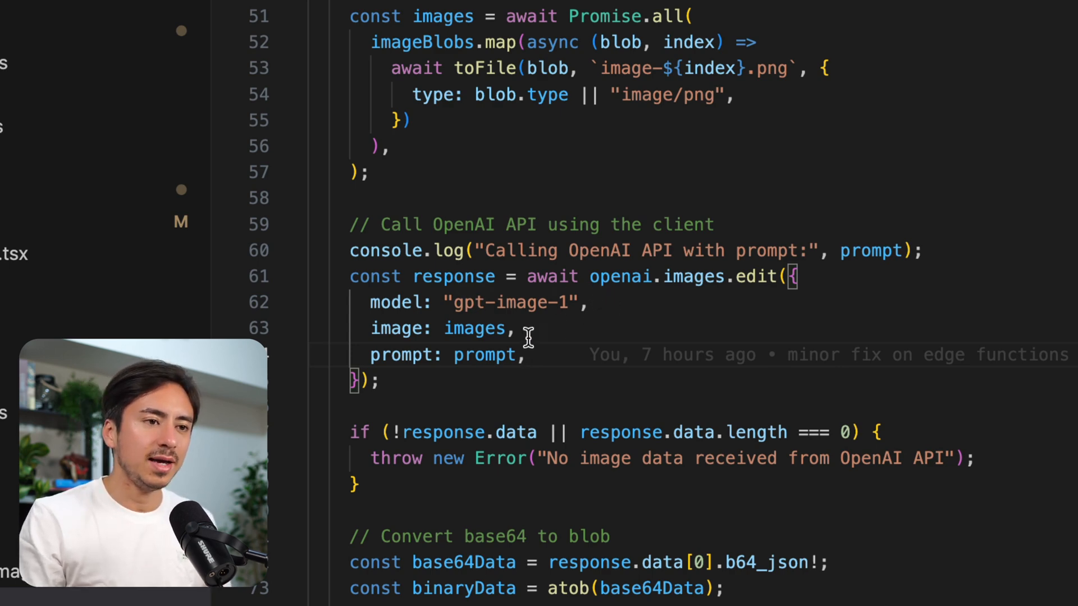
mouse_move(556, 367)
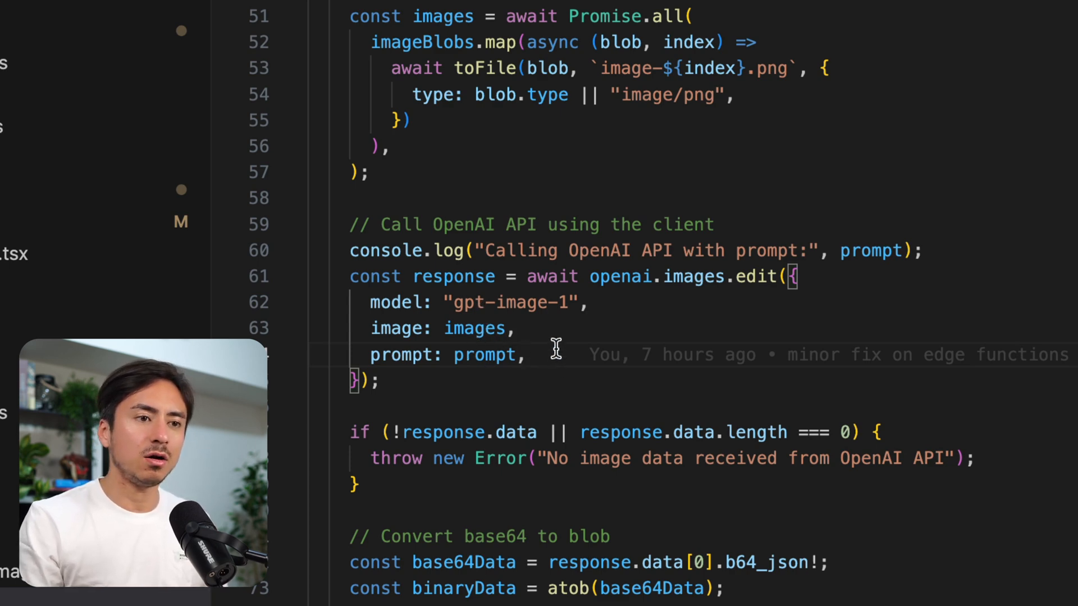
scroll("down", 3)
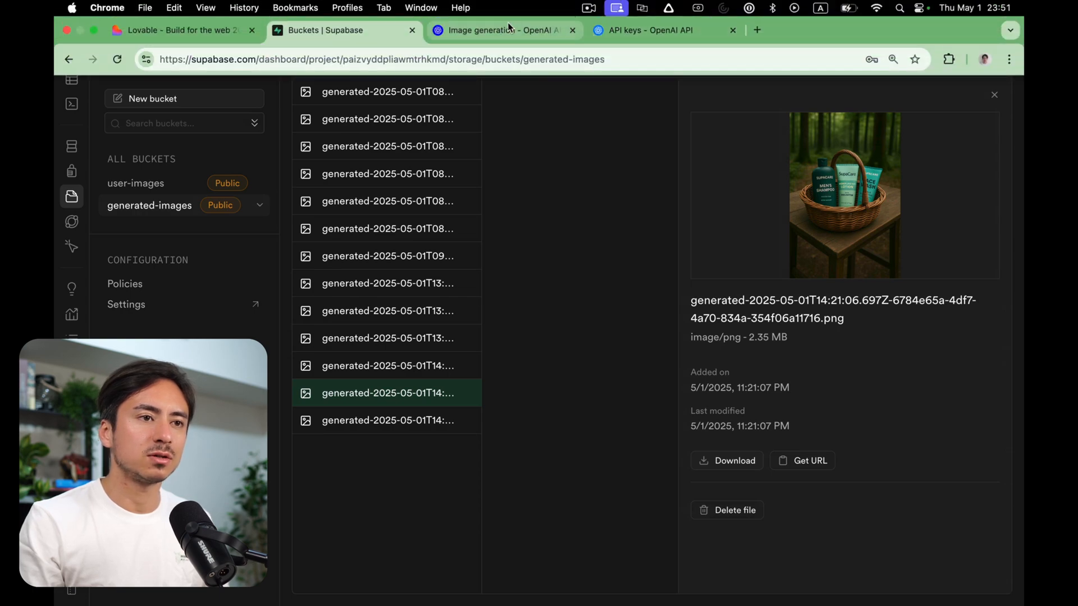
Show the OpenAI Image generation docs with the Generate an image JavaScript sample
left_click(499, 30)
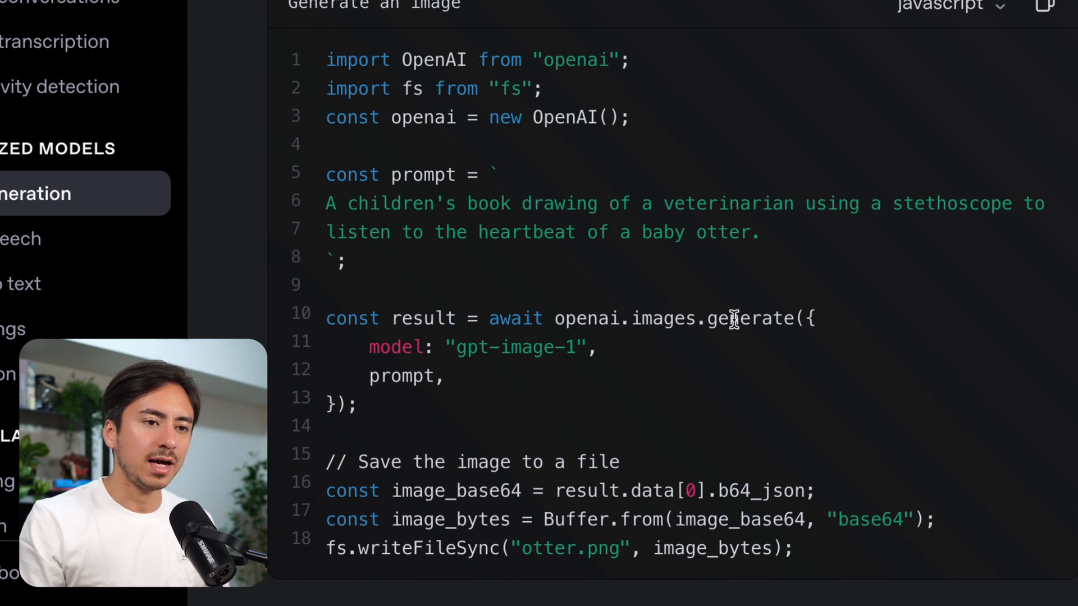
mouse_move(622, 371)
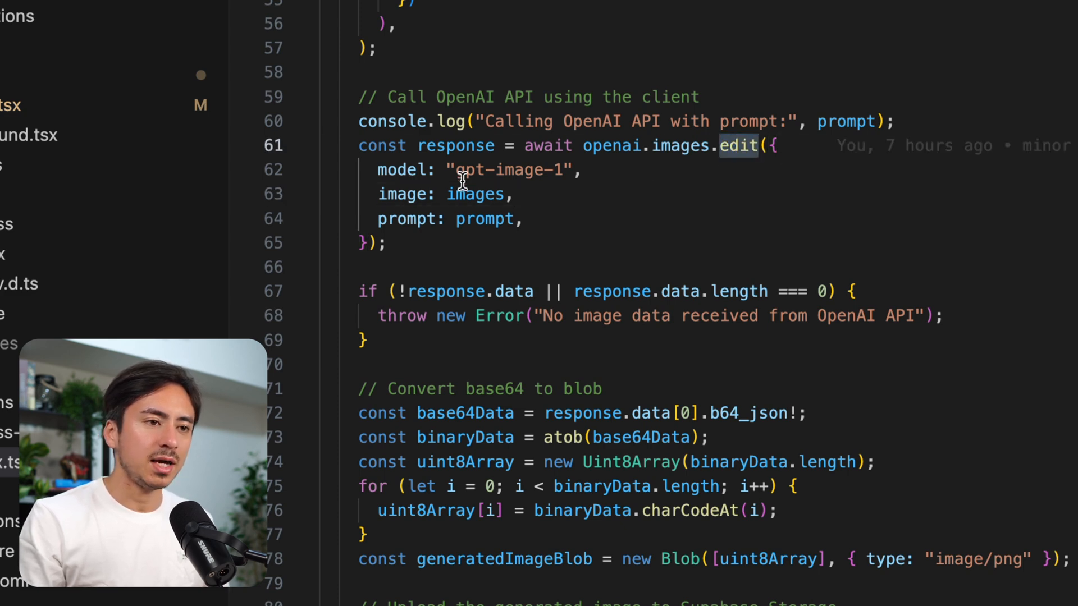
mouse_move(520, 199)
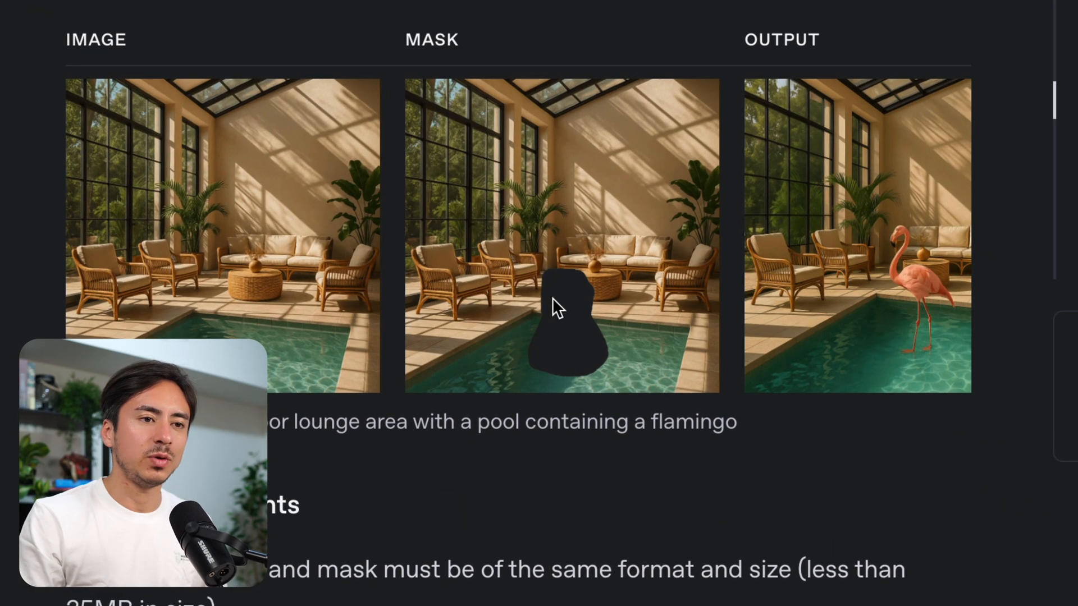
mouse_move(576, 350)
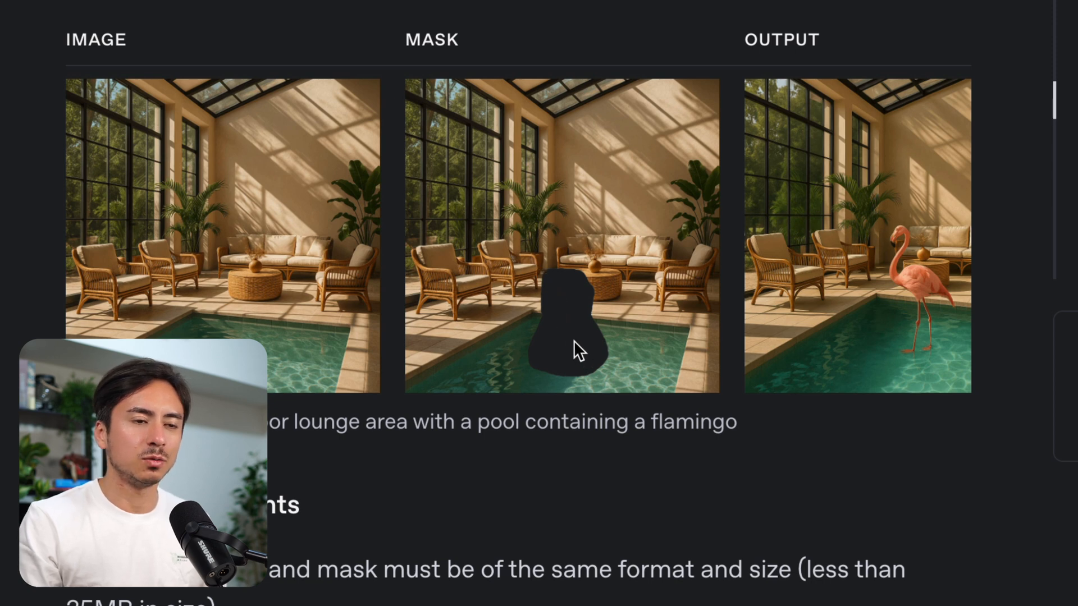
mouse_move(574, 343)
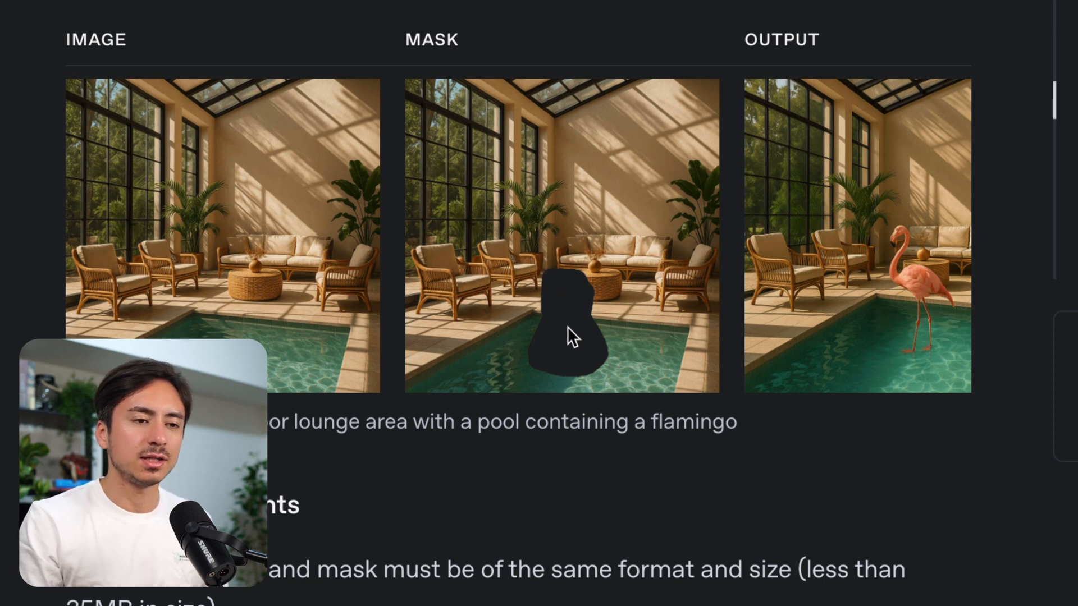
mouse_move(564, 305)
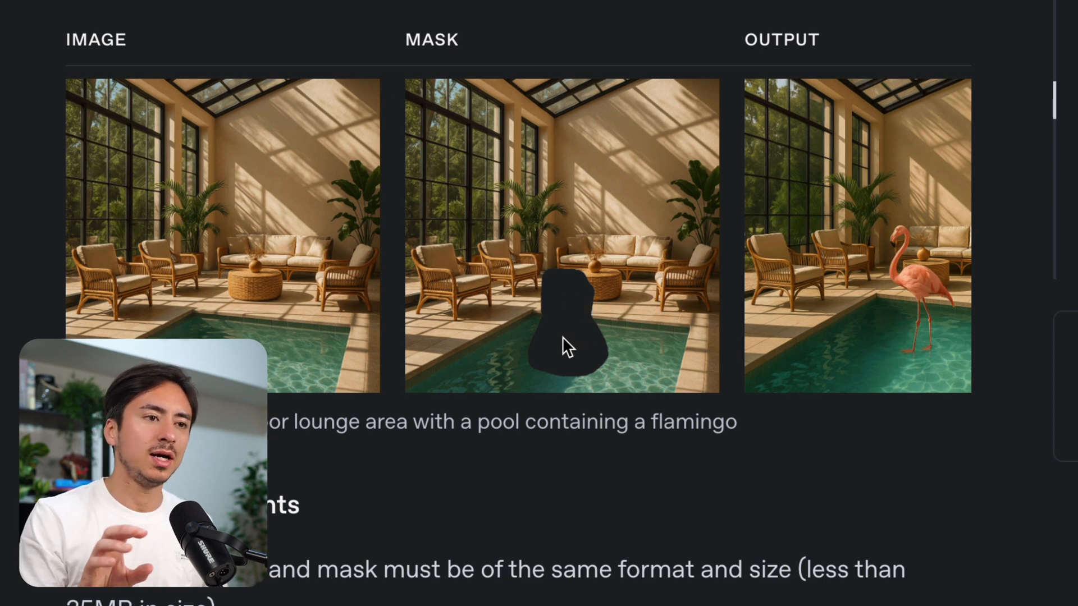
mouse_move(485, 303)
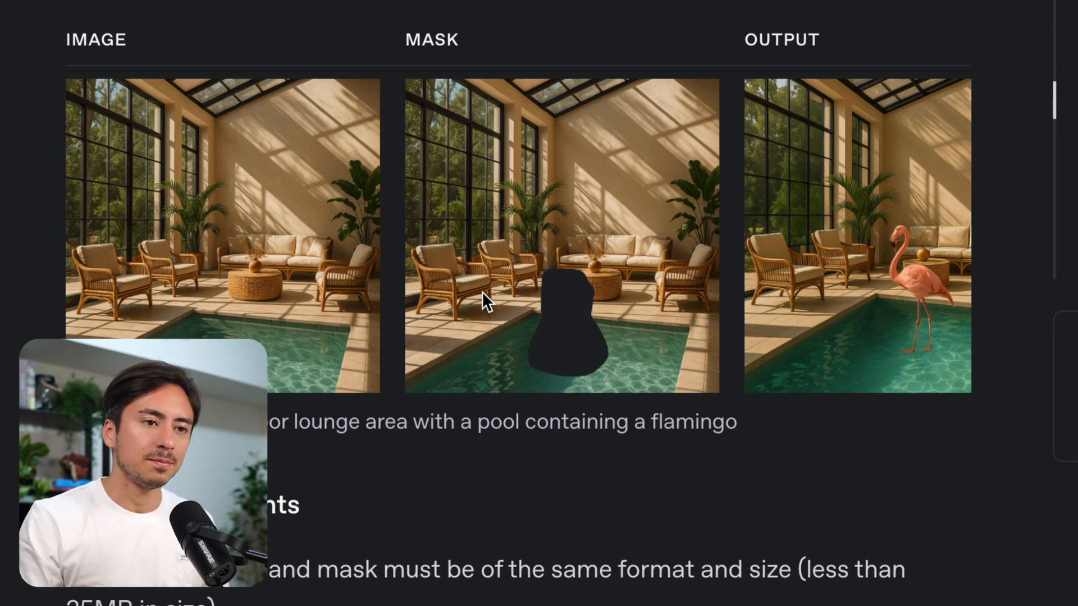
mouse_move(656, 349)
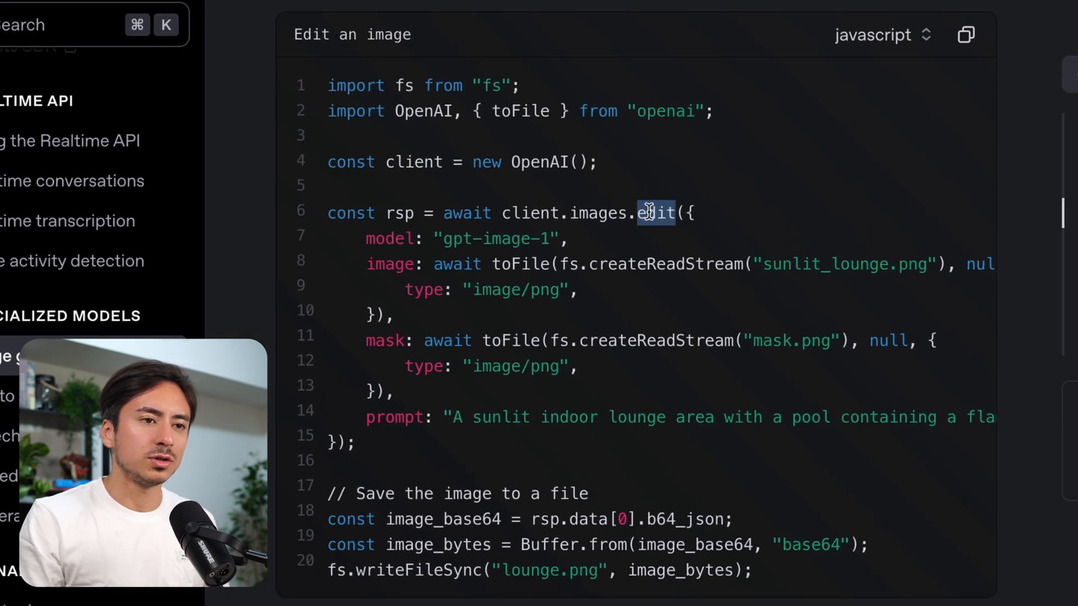
Highlight the 'edit' method in the Edit an image code sample
double_click(390, 264)
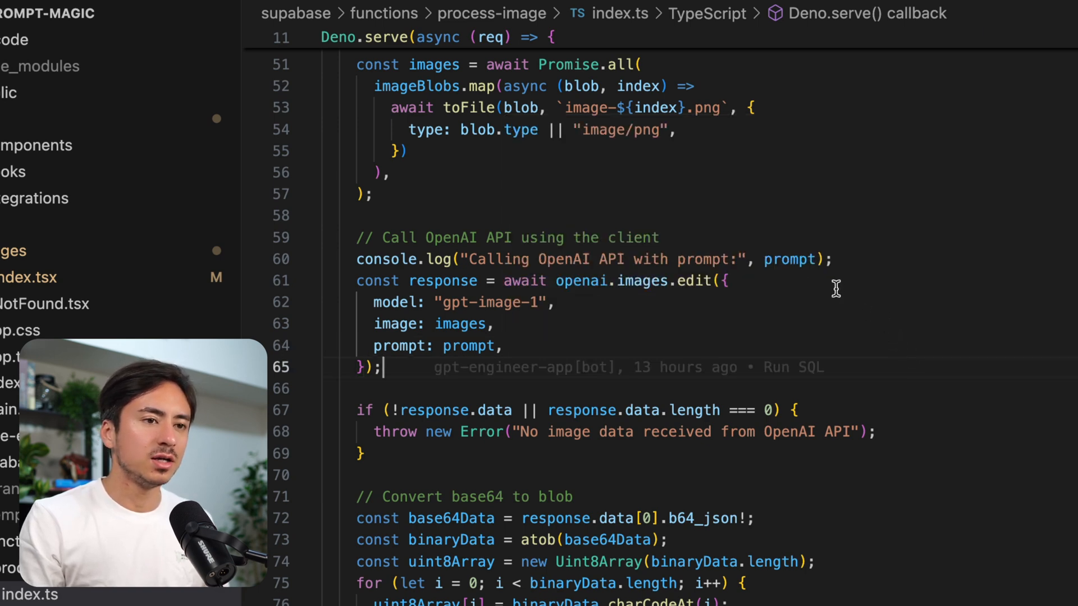
mouse_move(664, 377)
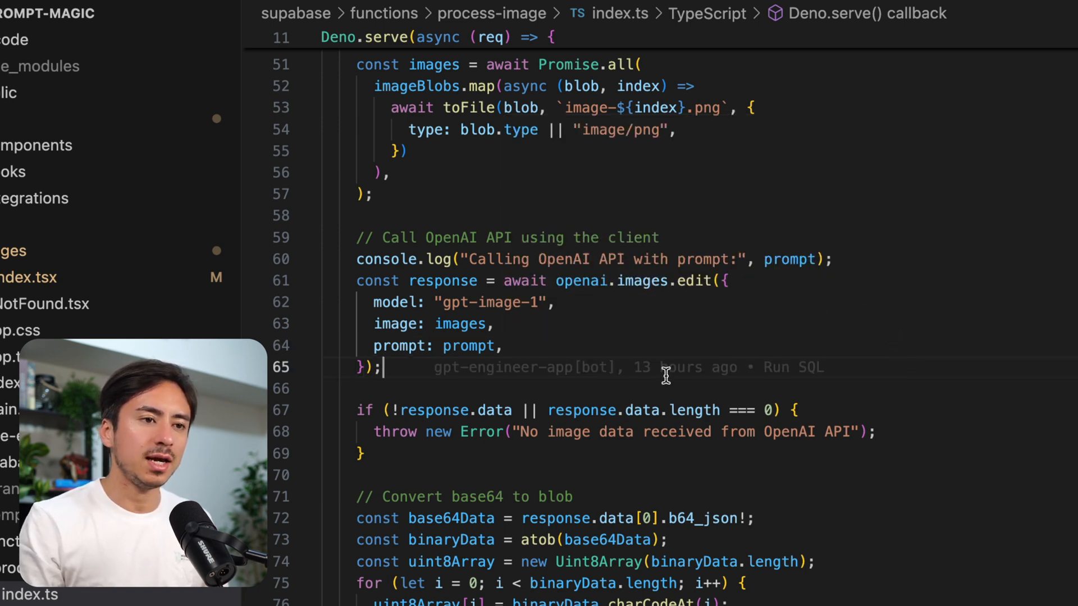
Read index.ts through the base64 conversion, Supabase storage upload and public URL Response
scroll("down", 3)
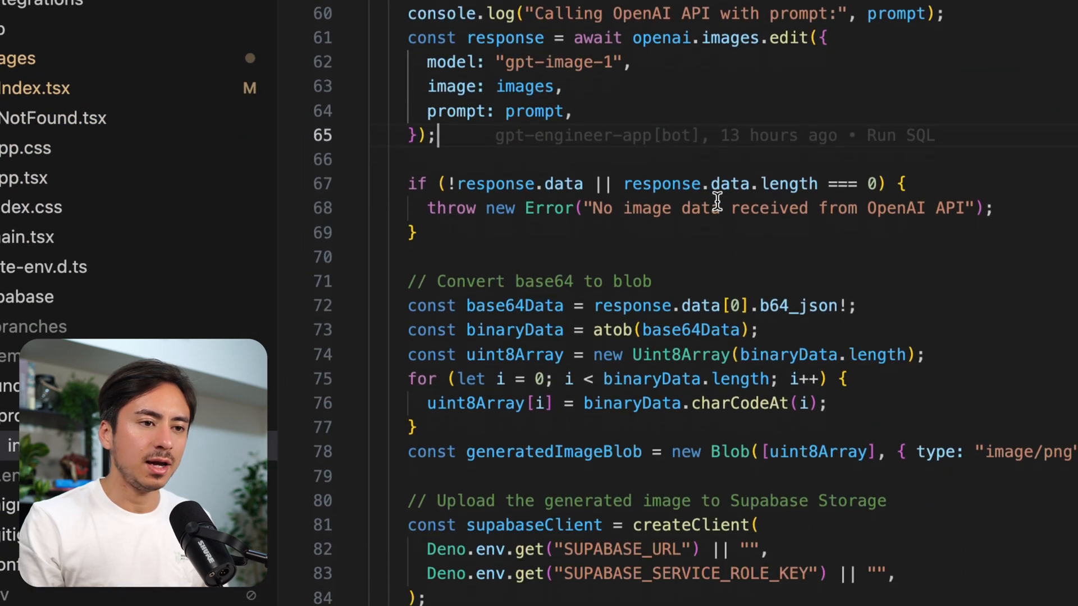
scroll("down", 3)
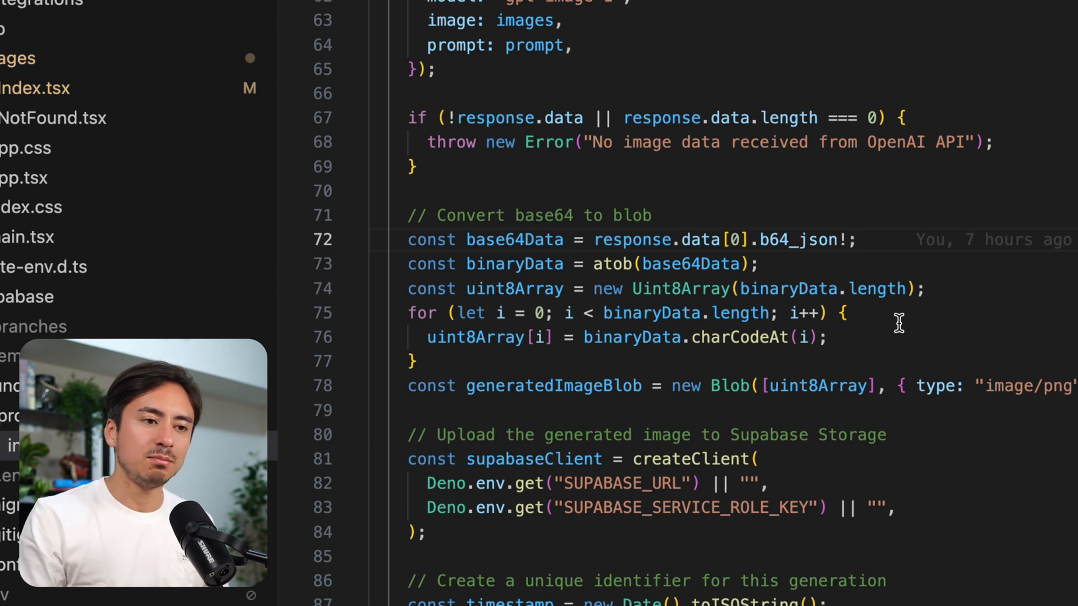
scroll("down", 3)
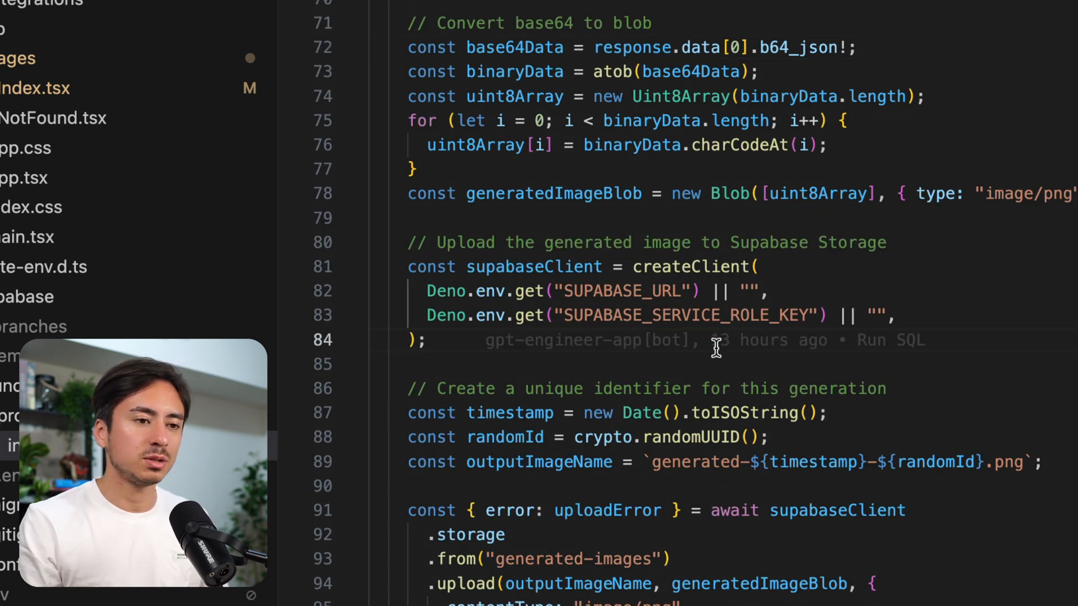
scroll("down", 3)
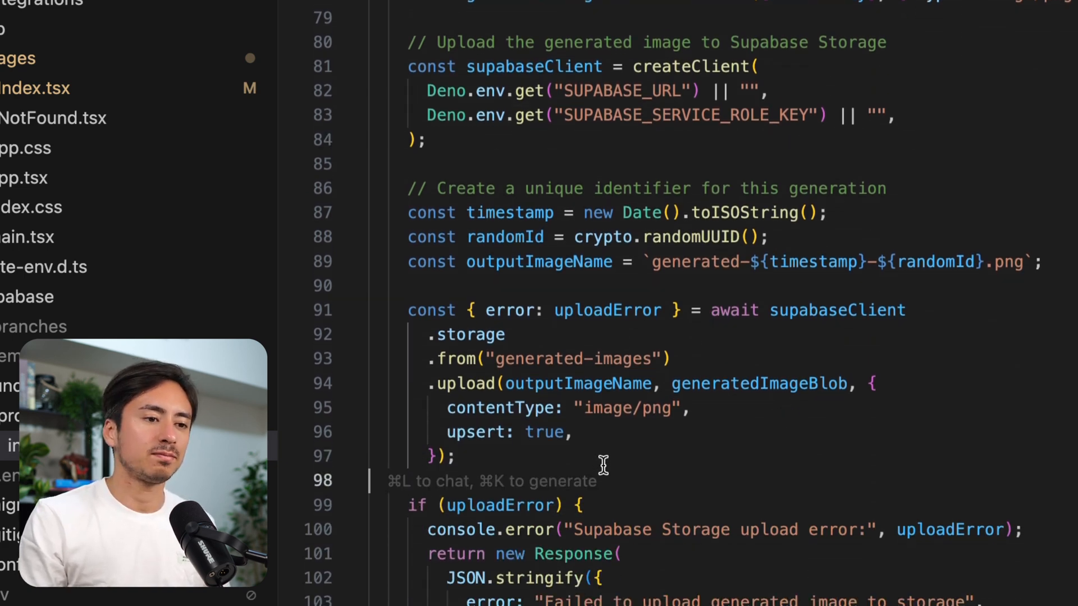
scroll("down", 3)
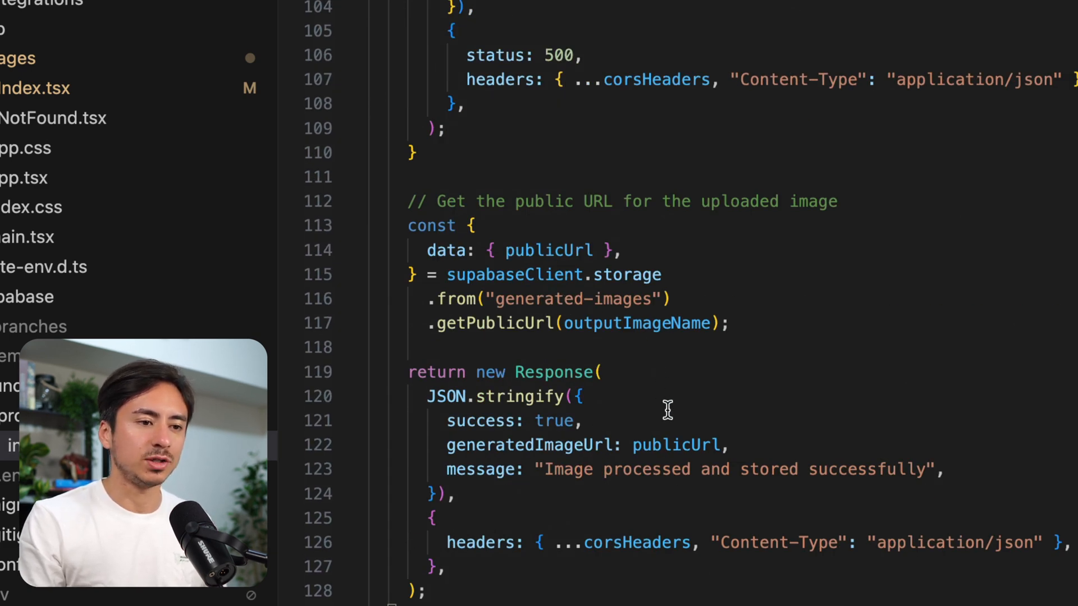
scroll("down", 3)
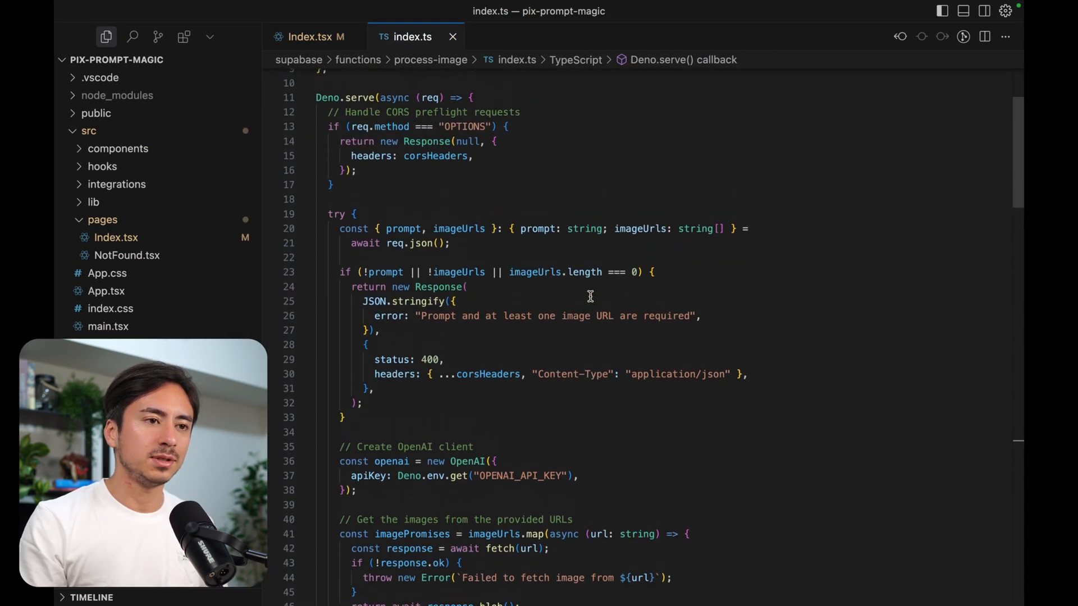
scroll("down", 3)
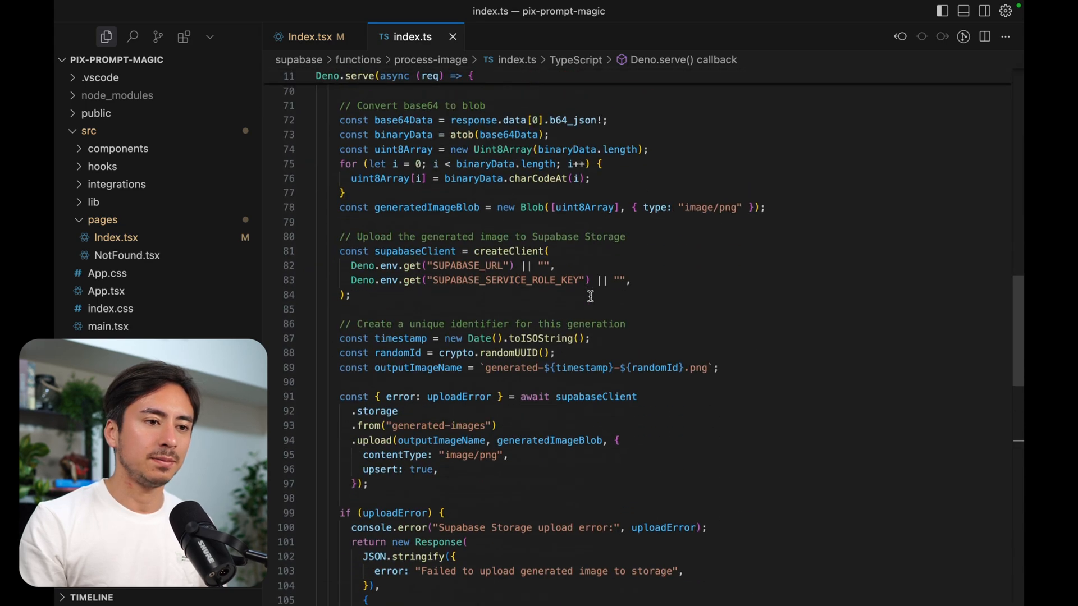
scroll("up", 3)
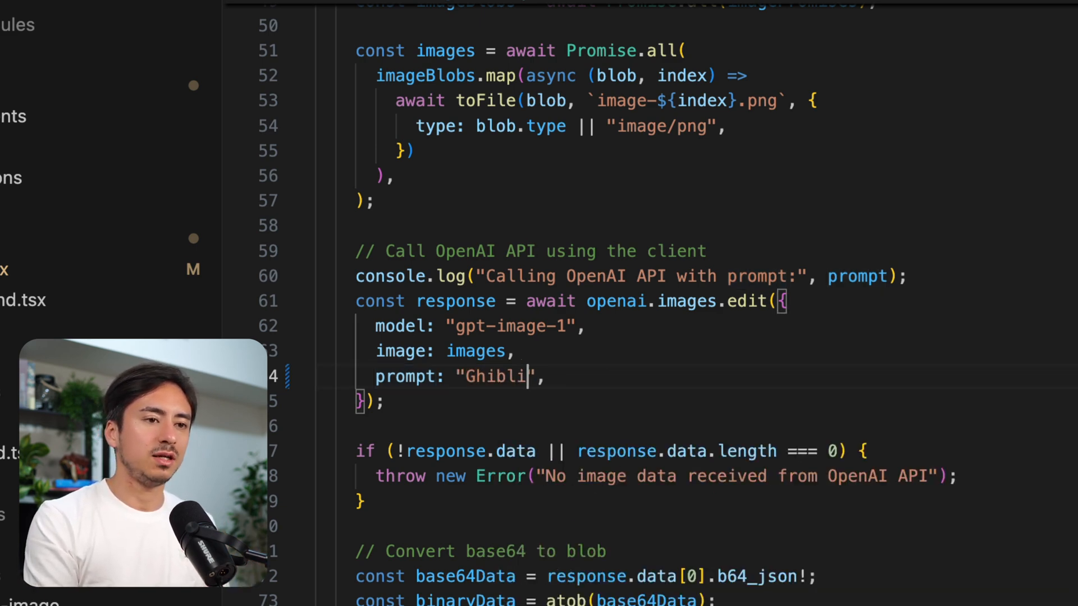
type("fy it")
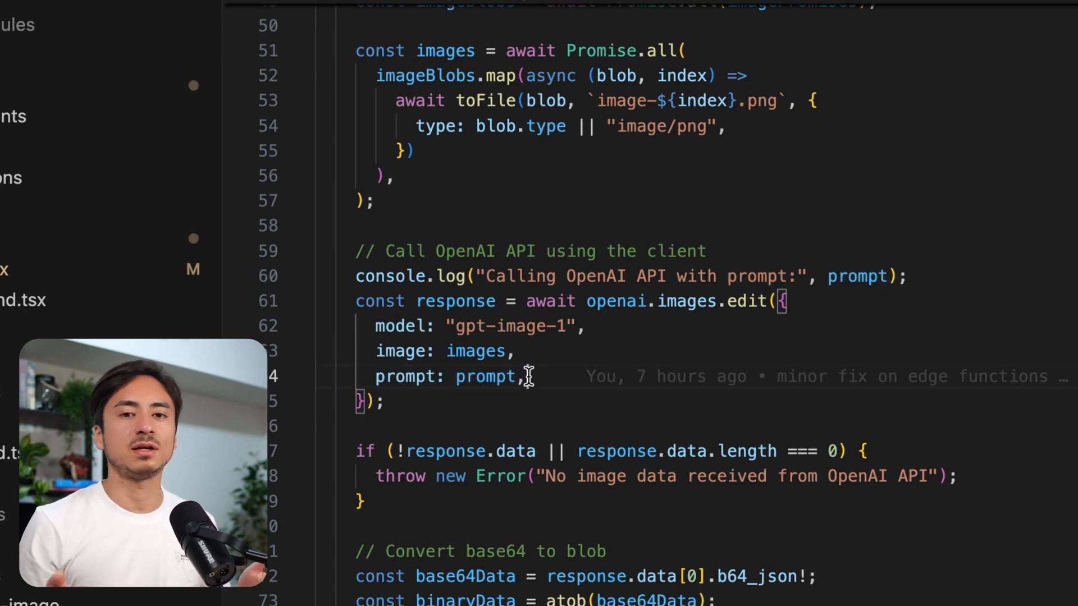
mouse_move(587, 383)
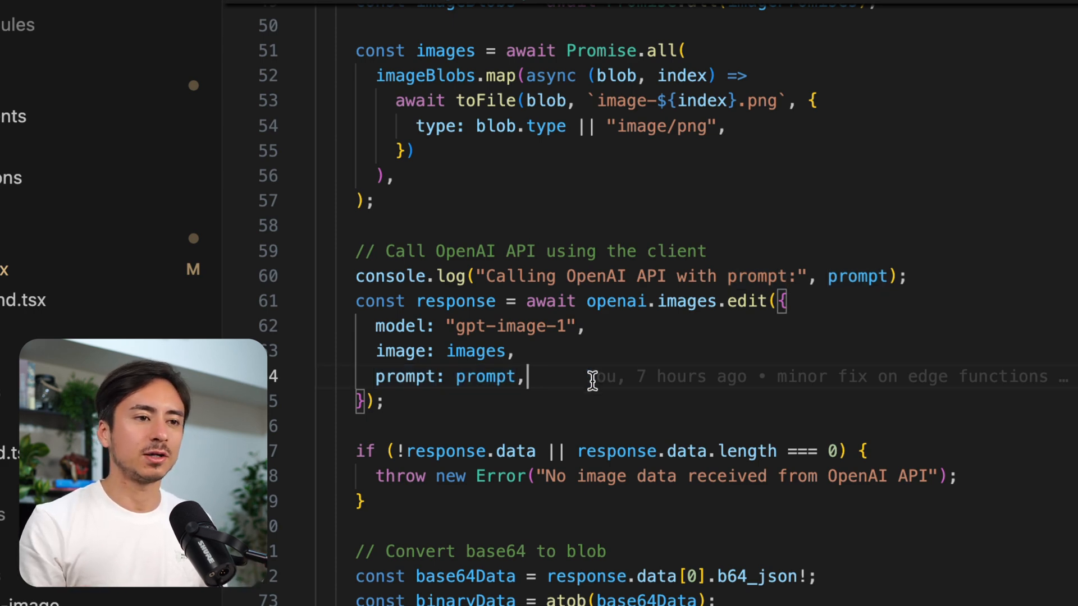